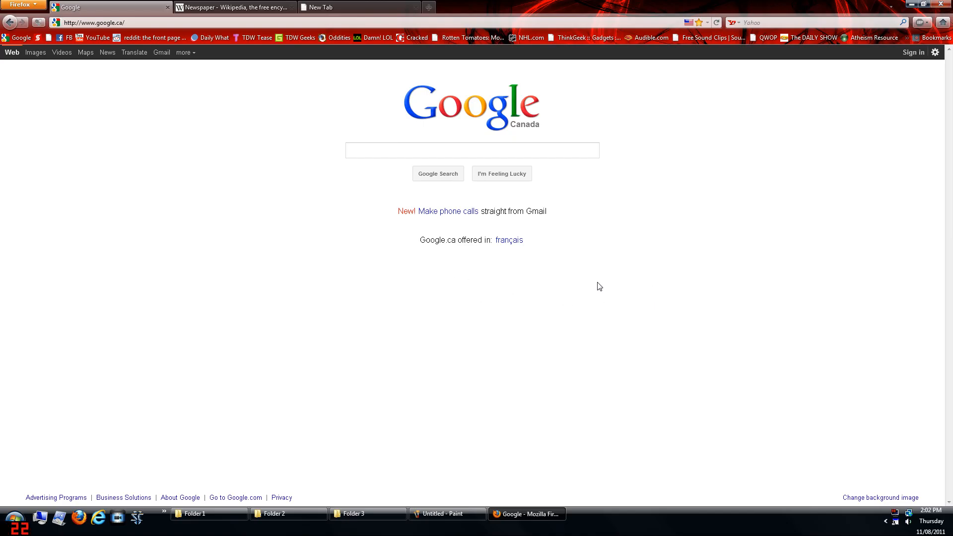
mouse_move(389, 245)
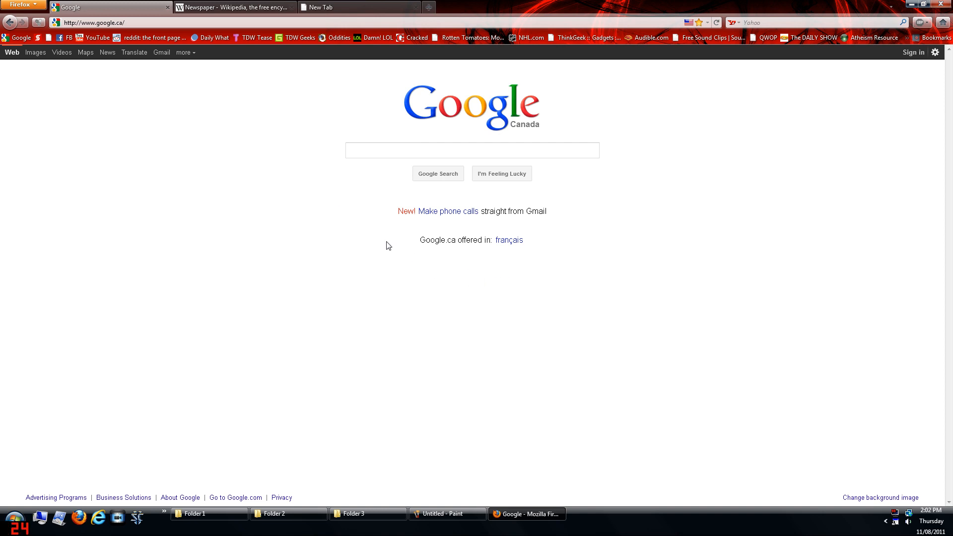
mouse_move(527, 75)
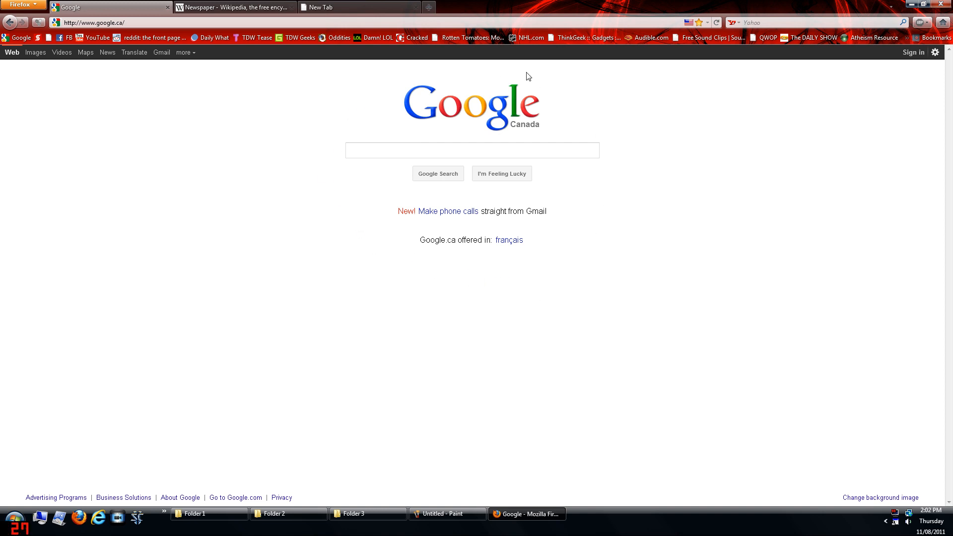
mouse_move(452, 296)
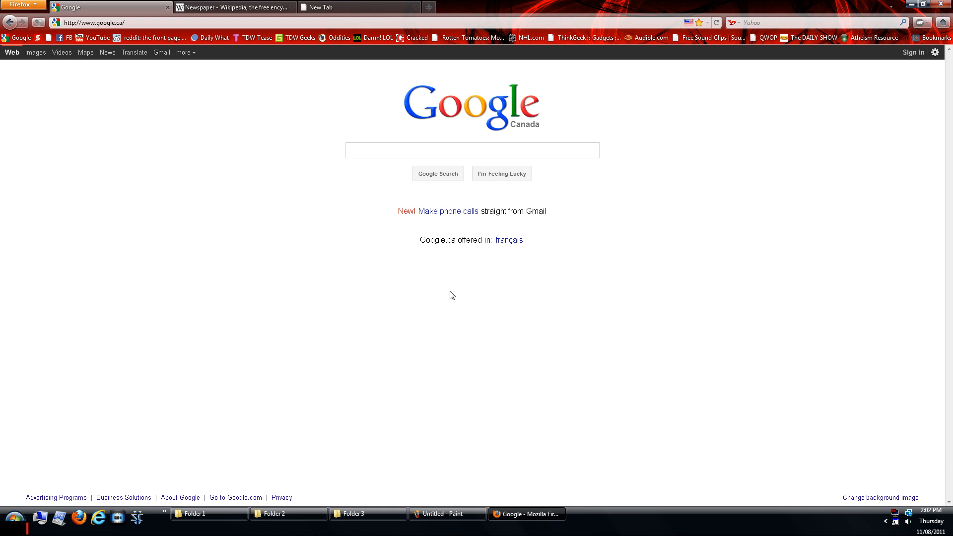
mouse_move(889, 140)
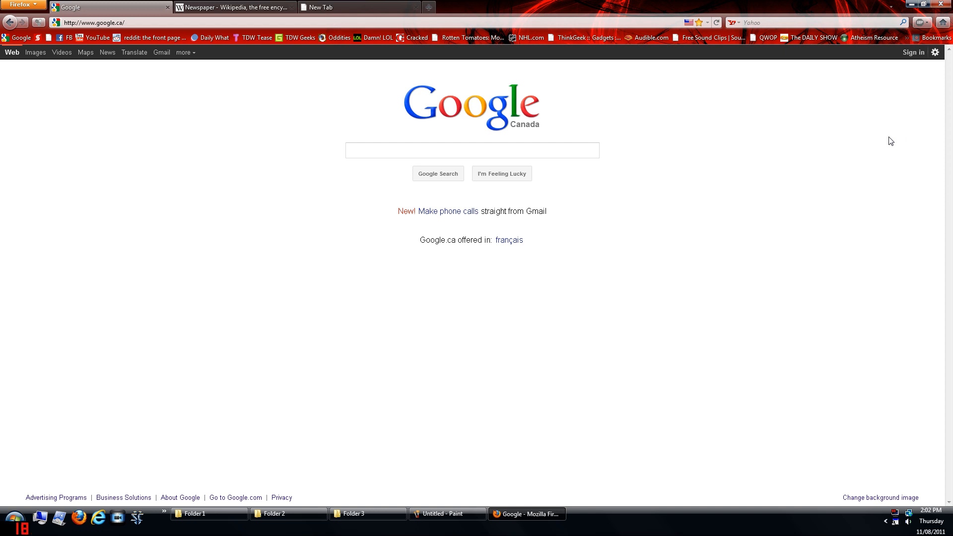
mouse_move(716, 99)
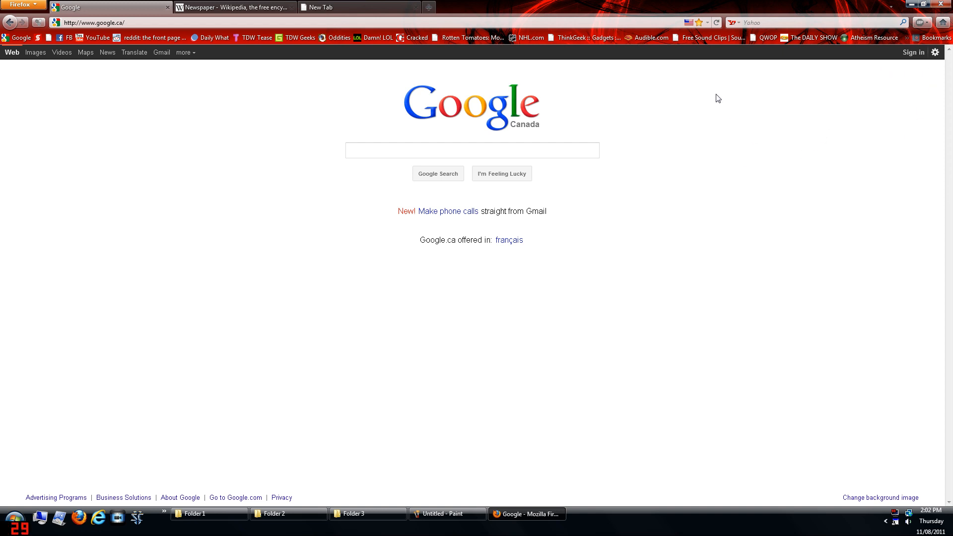
mouse_move(681, 150)
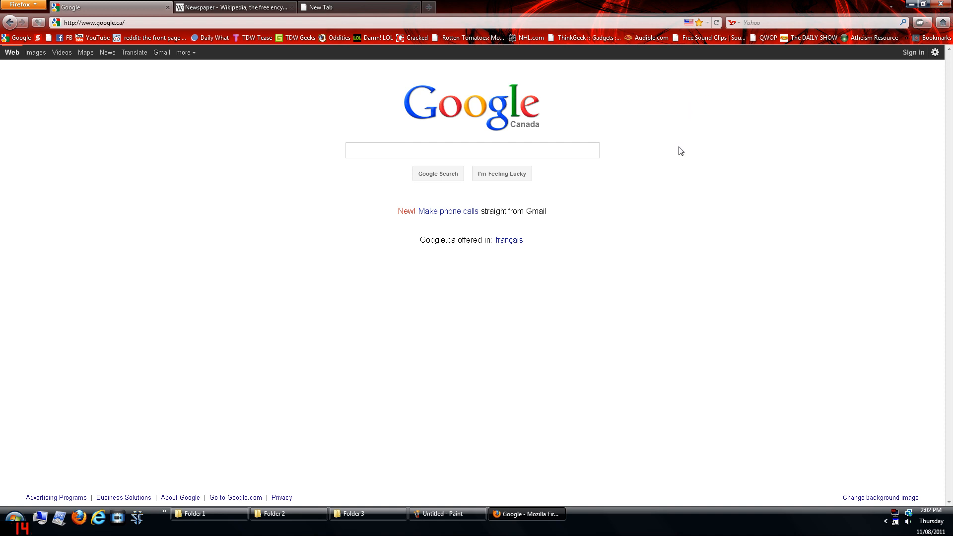
Step: Zoom the Google Canada page in with Ctrl++ then back out with Ctrl+- toward normal size
right_click(681, 151)
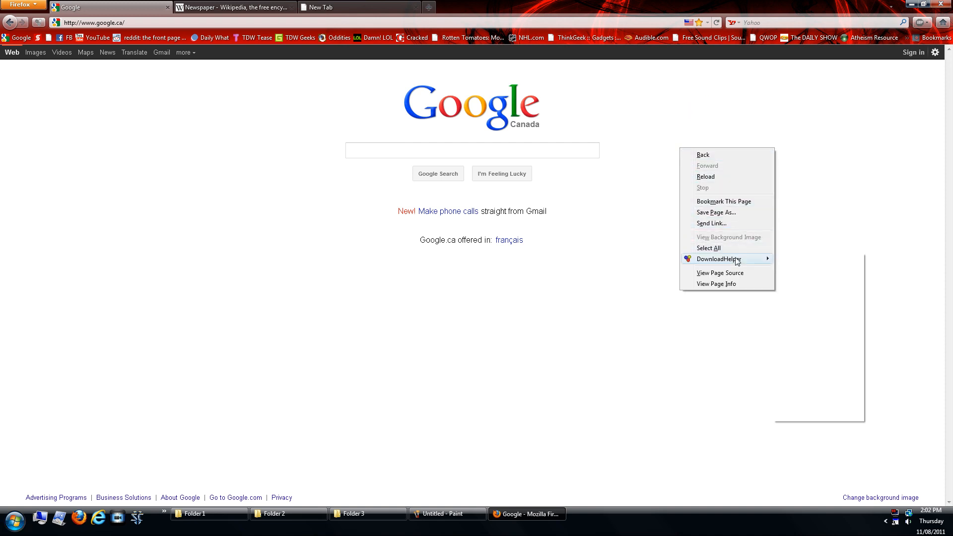
left_click(665, 340)
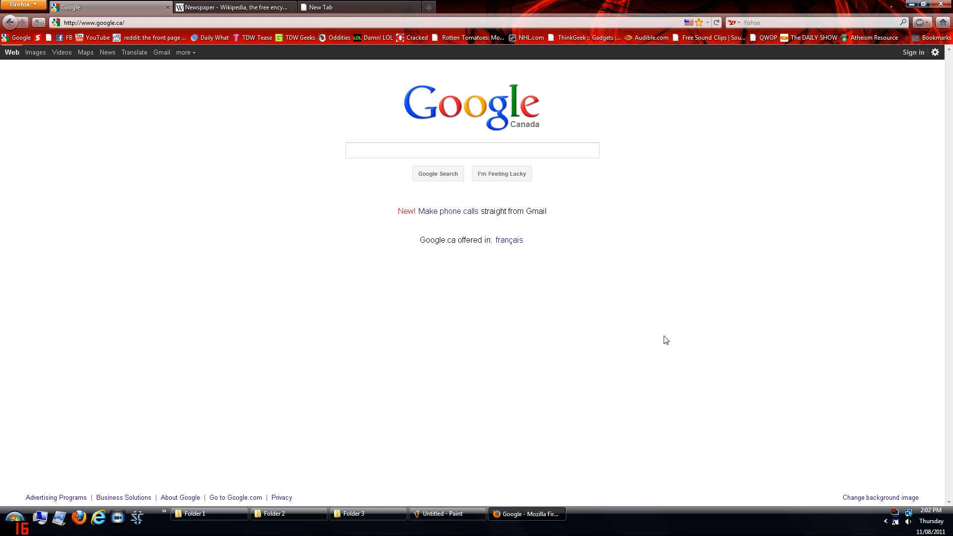
mouse_move(658, 278)
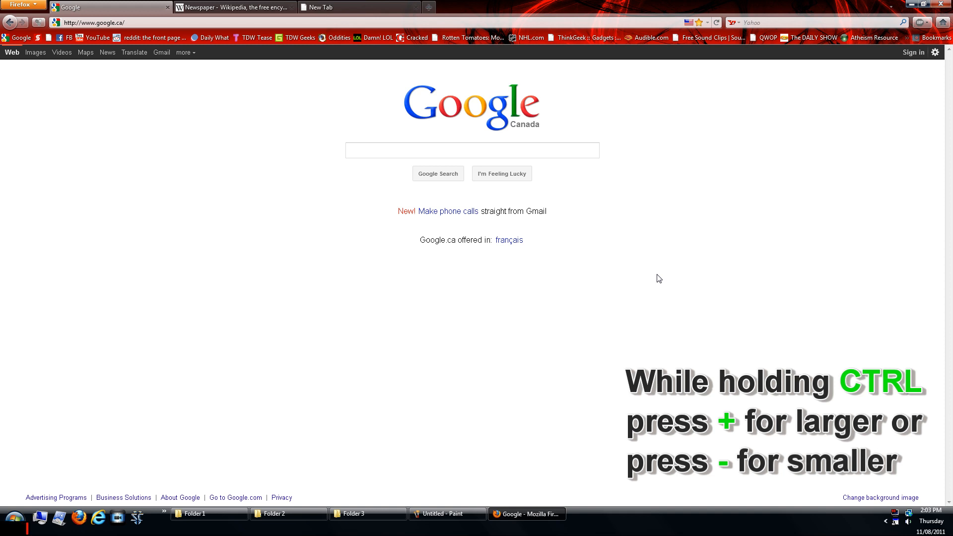
key("ctrl+plus")
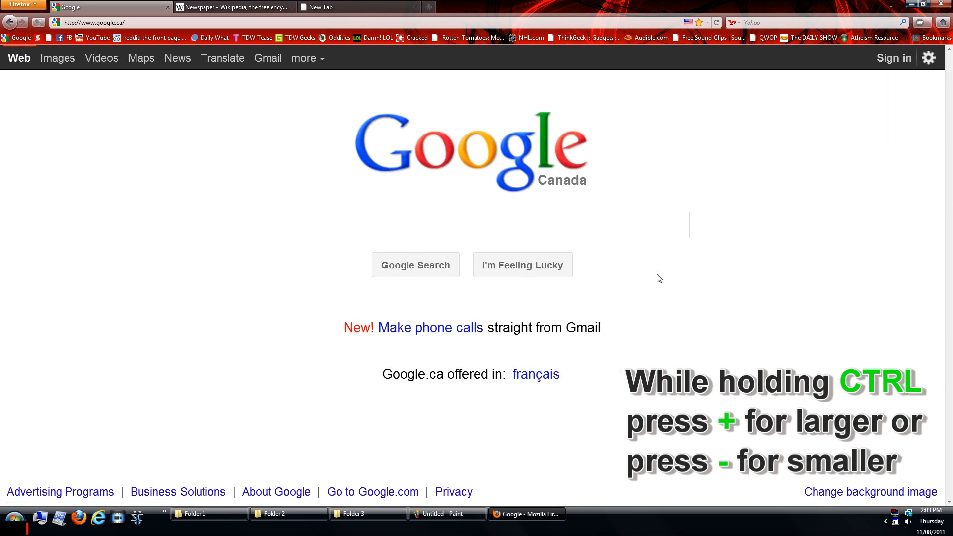
key("ctrl+minus")
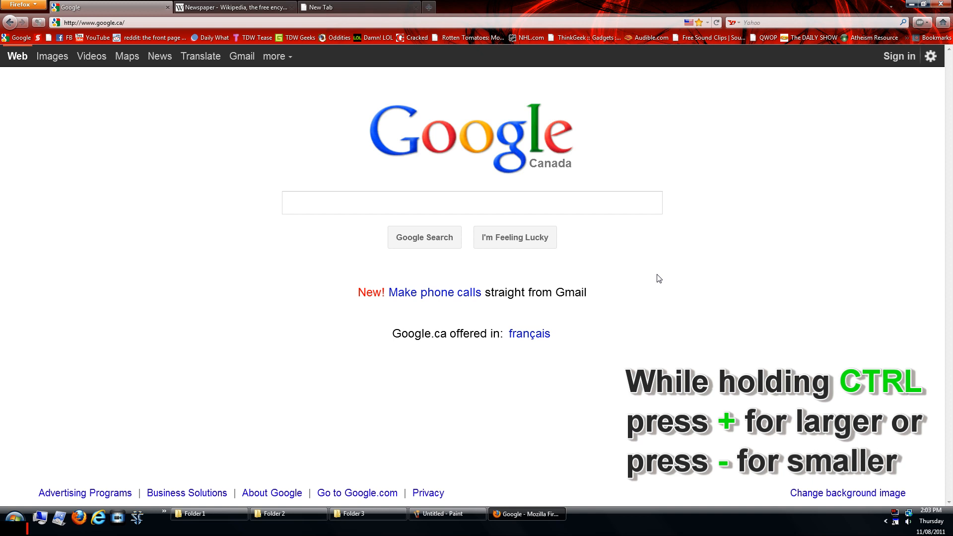
key("ctrl+plus")
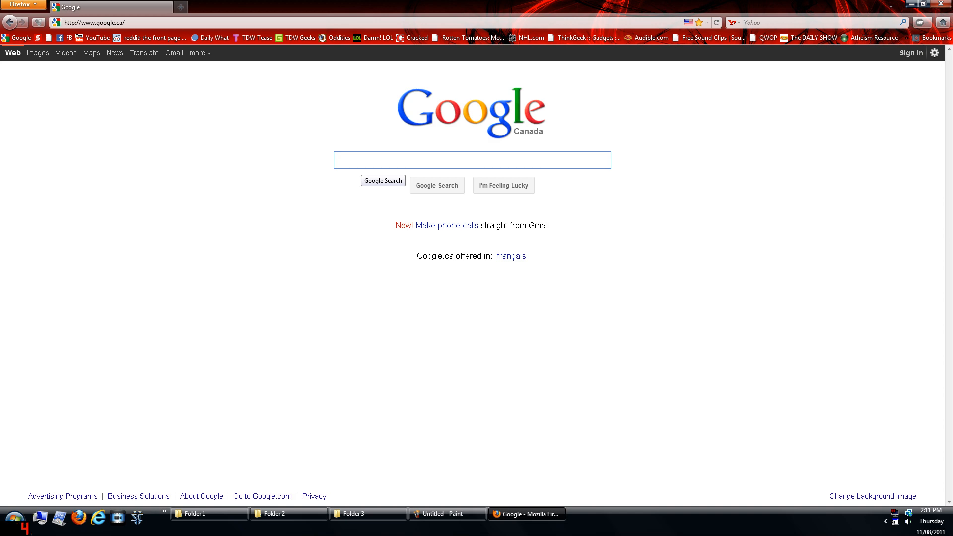
Step: Search Google for wiki, open the Wikipedia result and search Wikipedia for newspapers
left_click(382, 180)
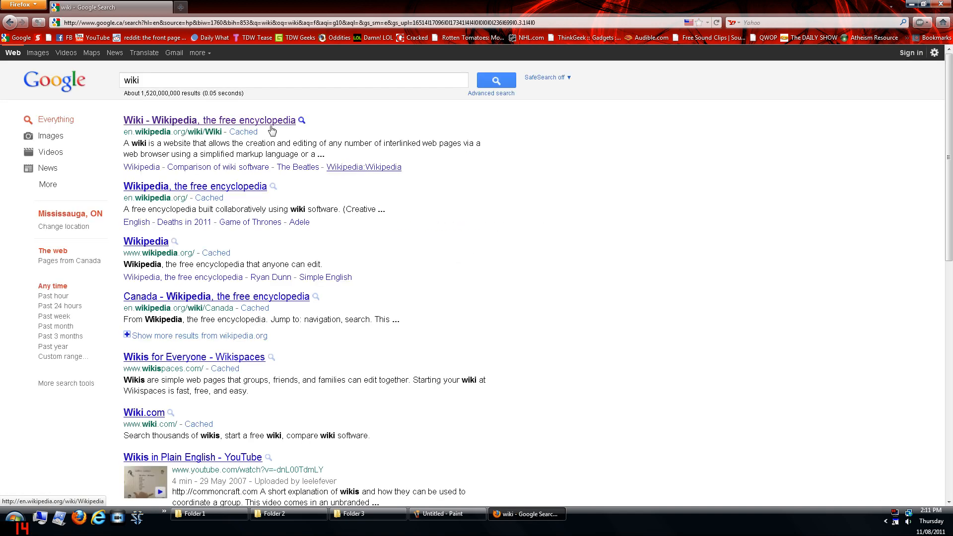
left_click(208, 120)
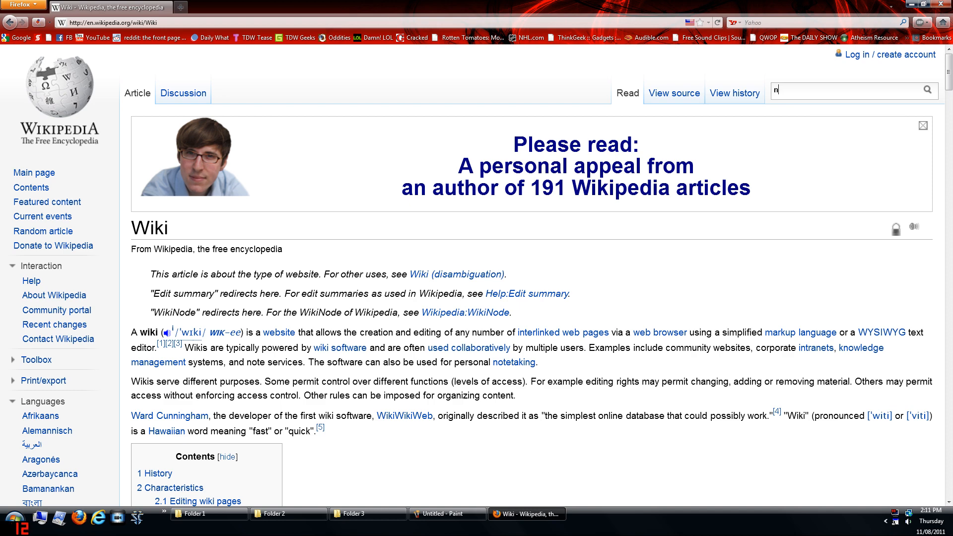
type("newspapers")
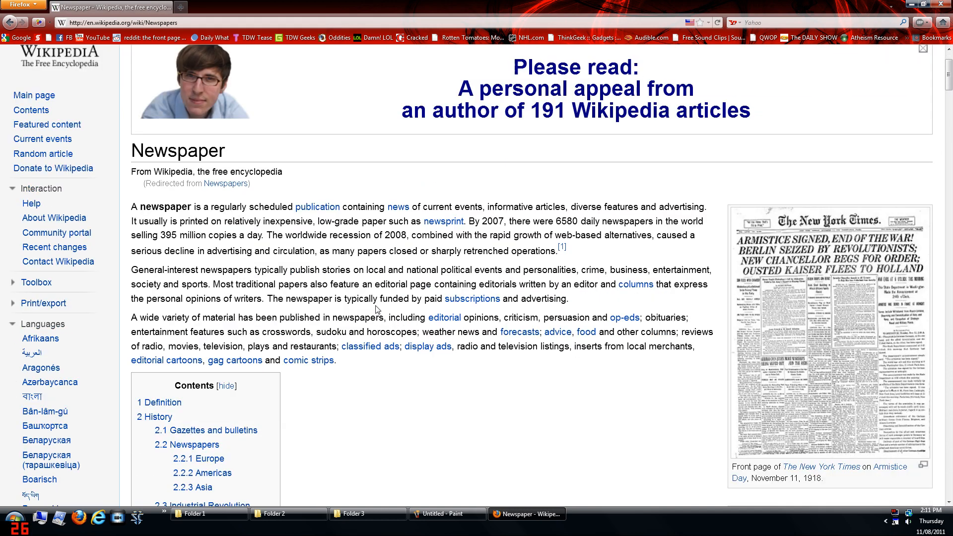
scroll("down", 3)
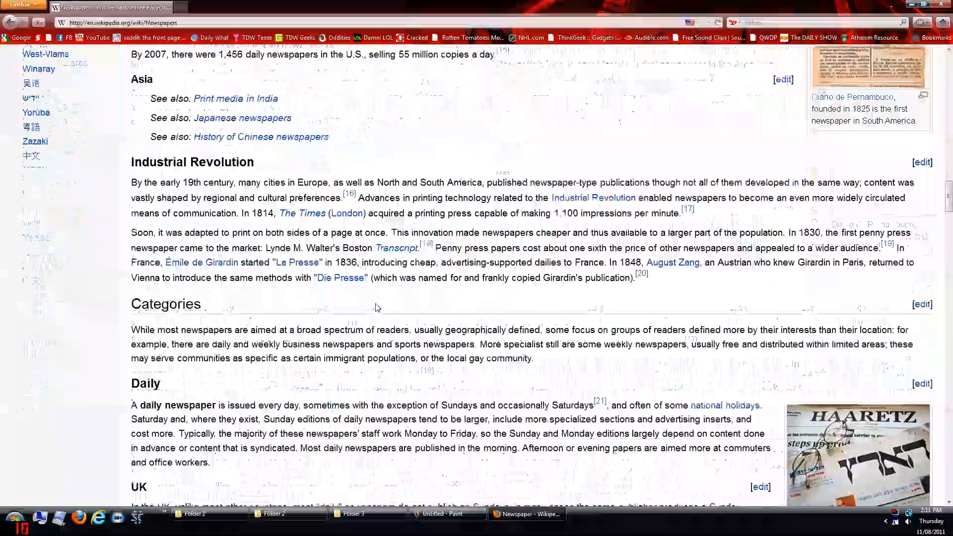
scroll("up", 3)
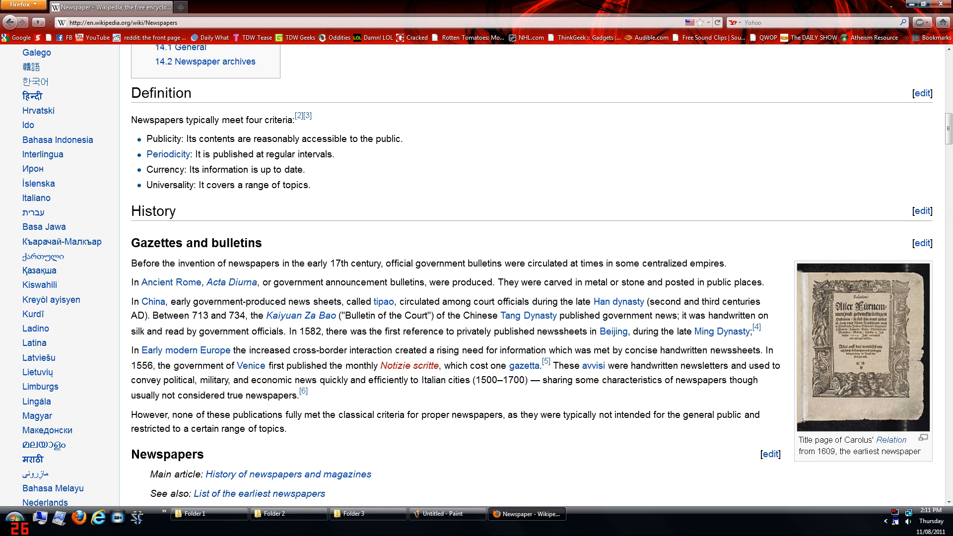
mouse_move(383, 394)
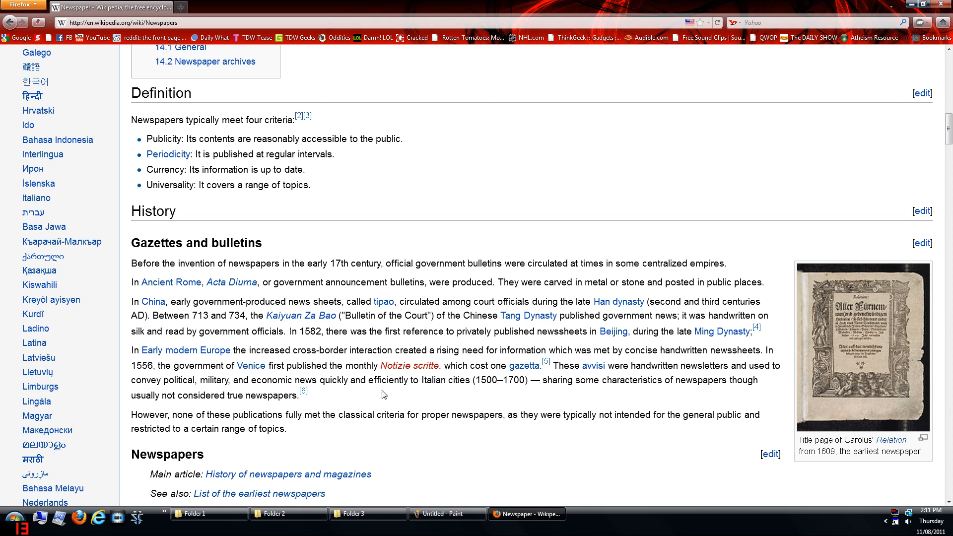
mouse_move(185, 350)
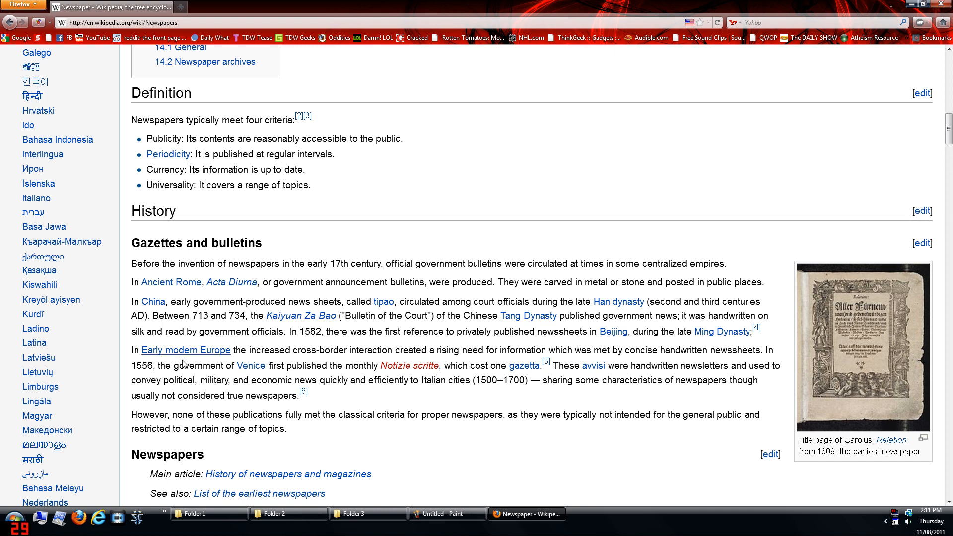
mouse_move(419, 260)
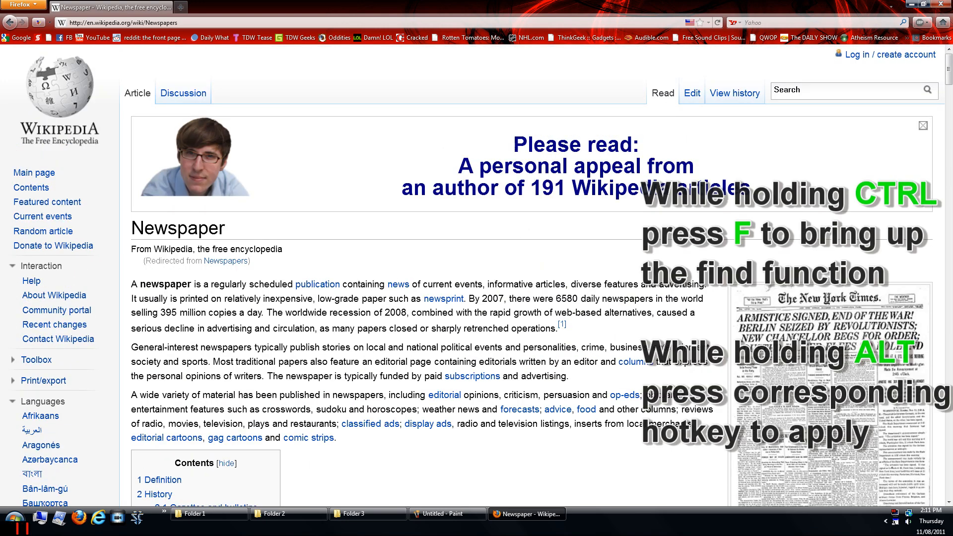
Step: Start a find-in-page on the Newspaper article for the word europe
key("ctrl+f")
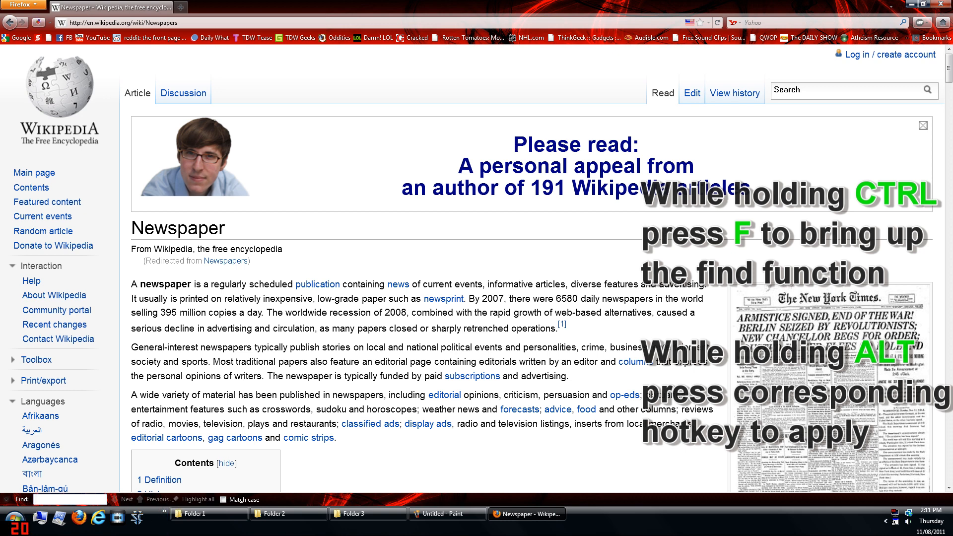
type("eu")
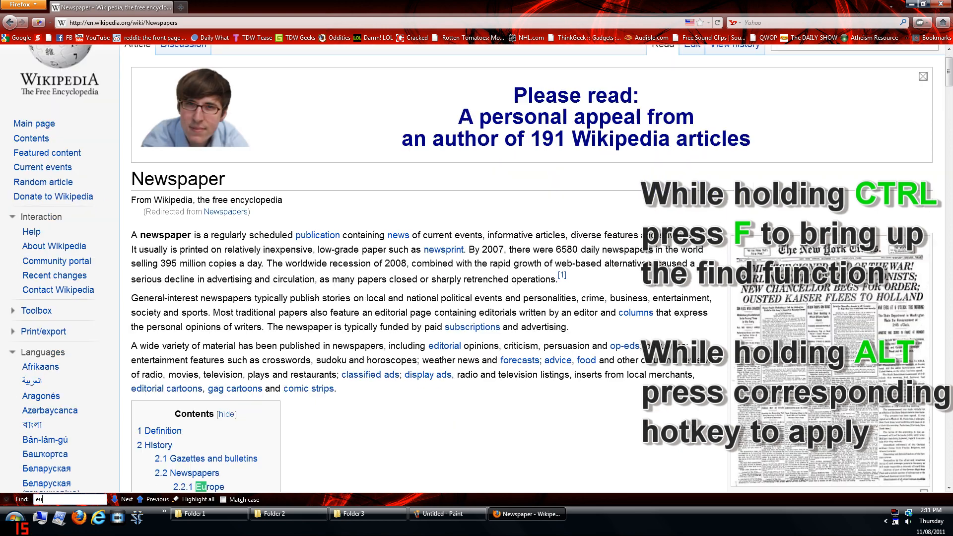
type("rop")
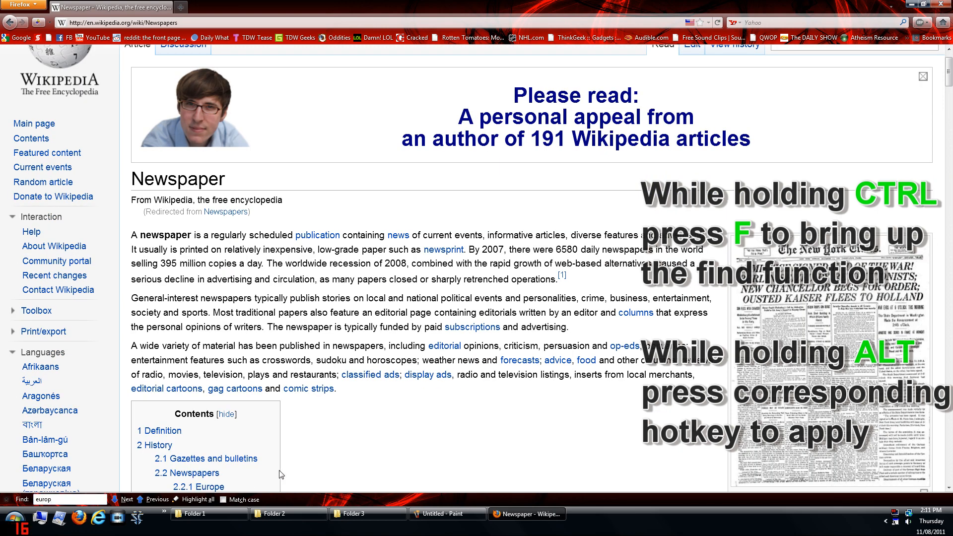
scroll("down", 3)
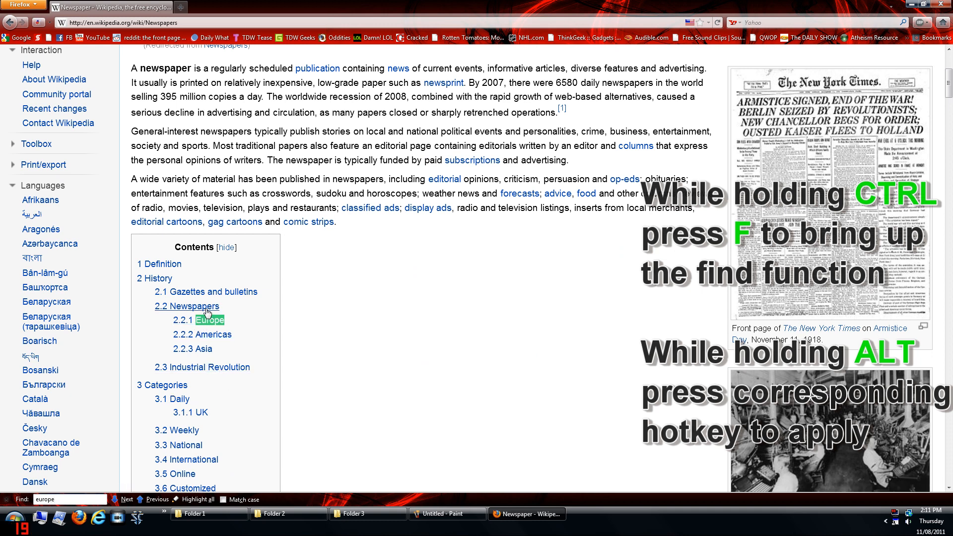
mouse_move(234, 460)
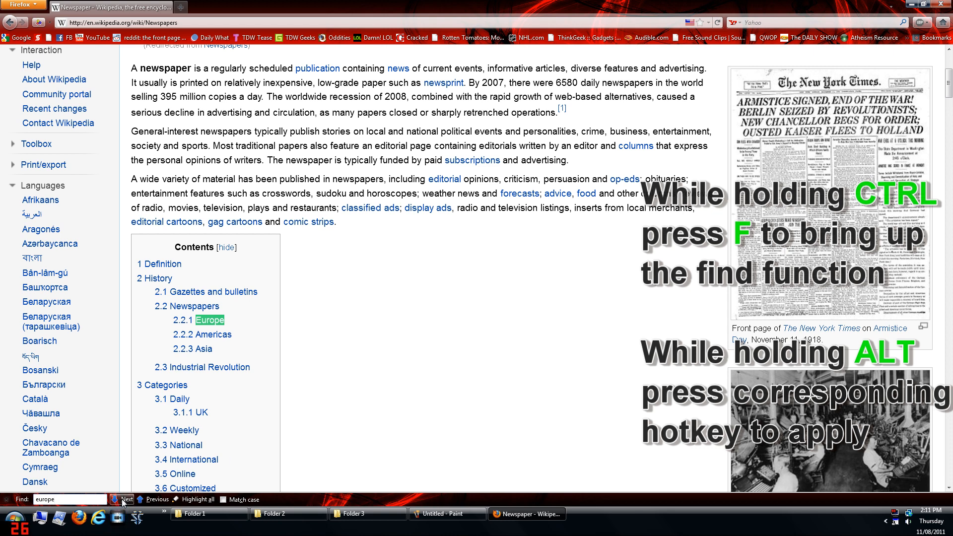
Step: Jump through the next three Europe matches, reaching the Early modern Europe paragraph
left_click(125, 500)
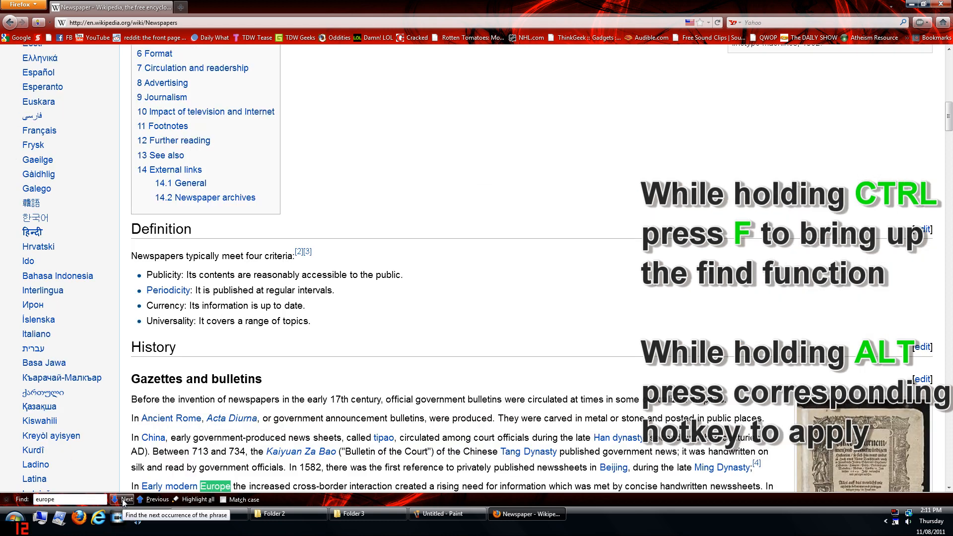
left_click(125, 499)
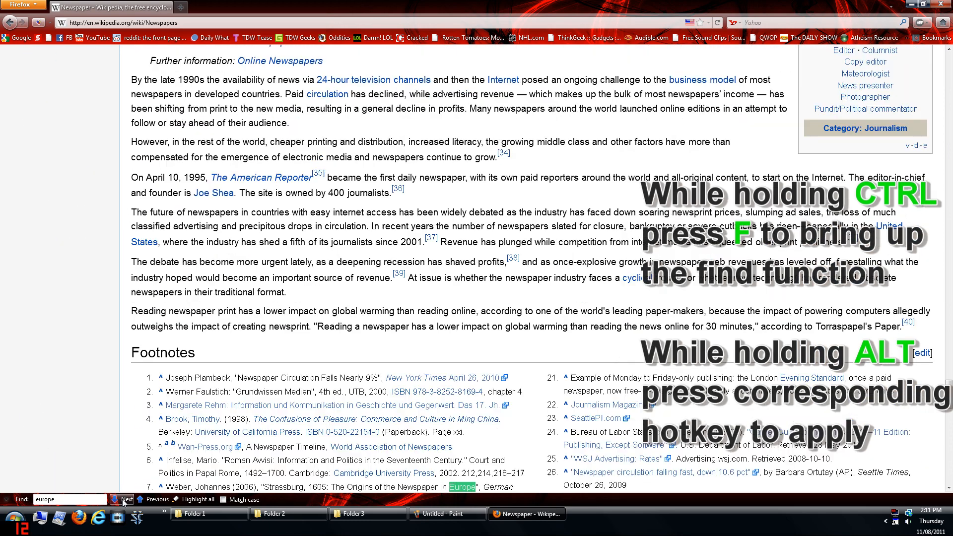
left_click(155, 500)
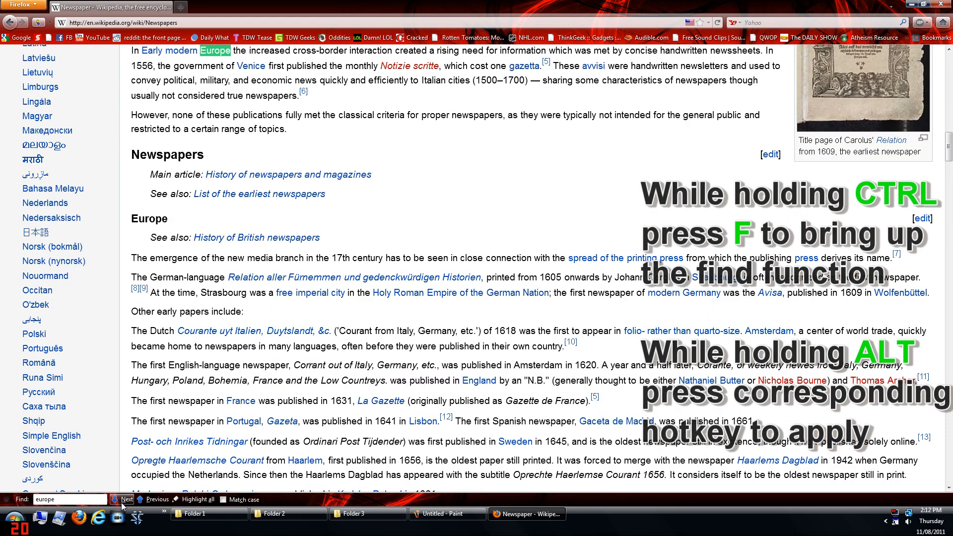
mouse_move(150, 516)
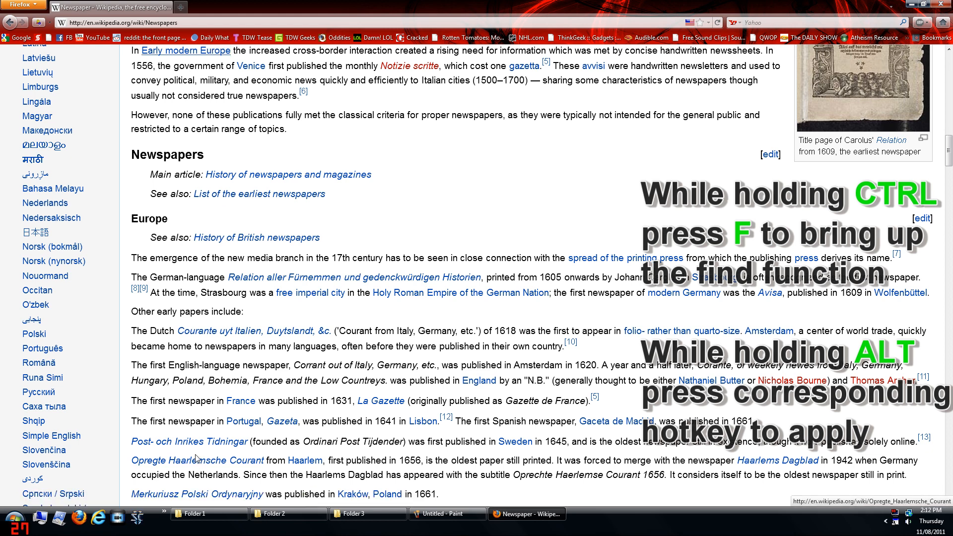
Step: Find europe again on the article and step through its matches down to Further reading and back
key("ctrl+f")
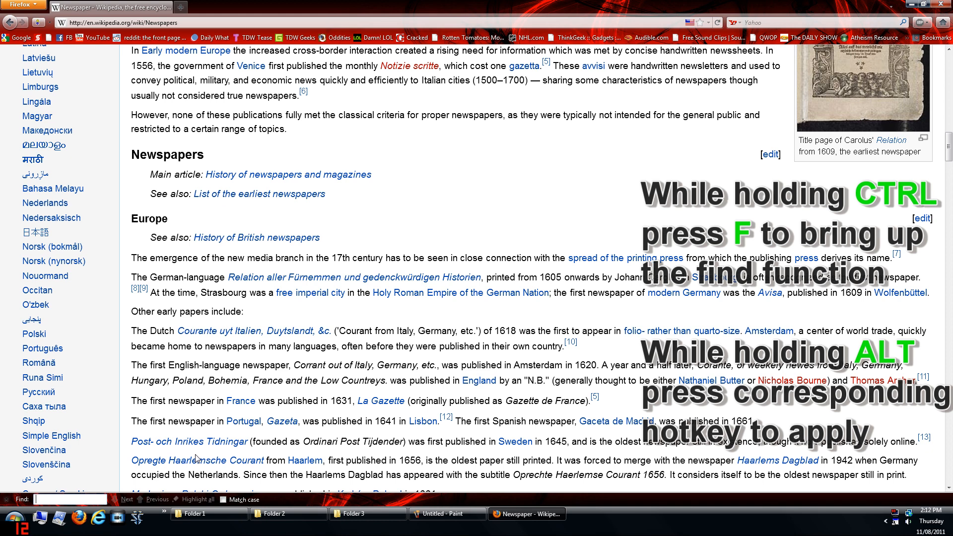
type("europe")
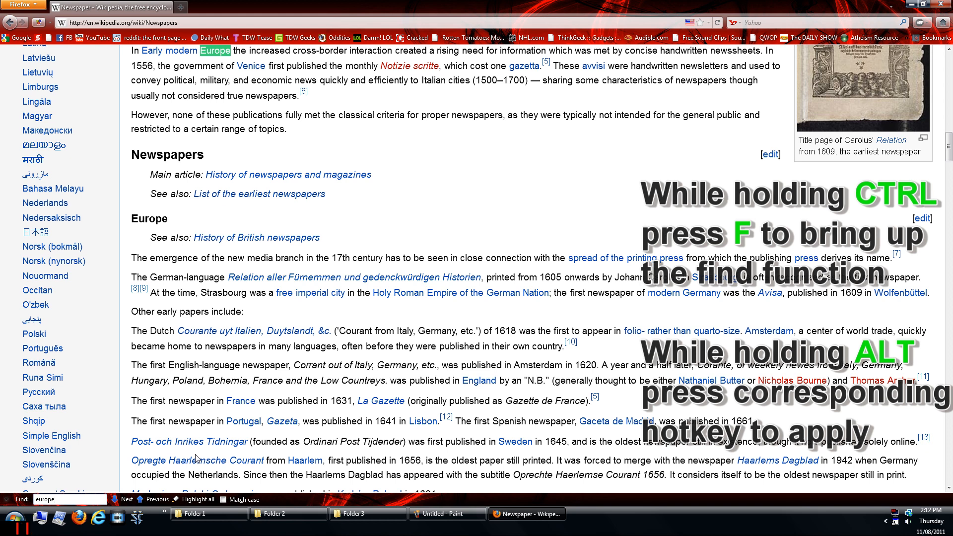
left_click(126, 500)
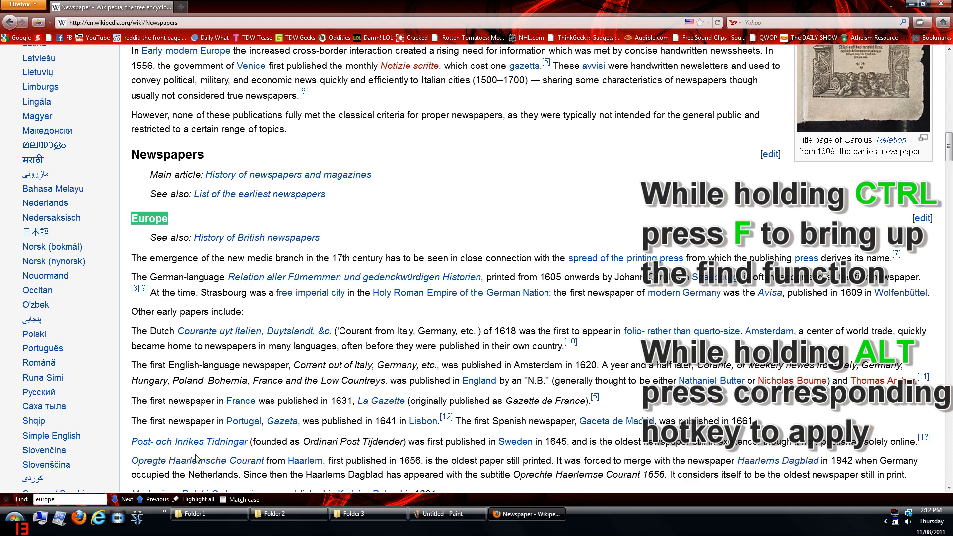
scroll("down", 3)
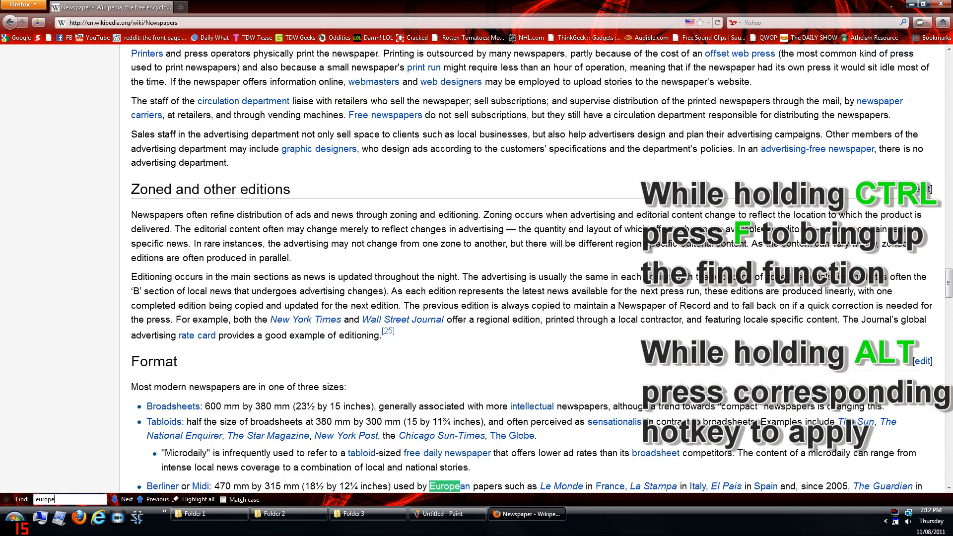
scroll("down", 3)
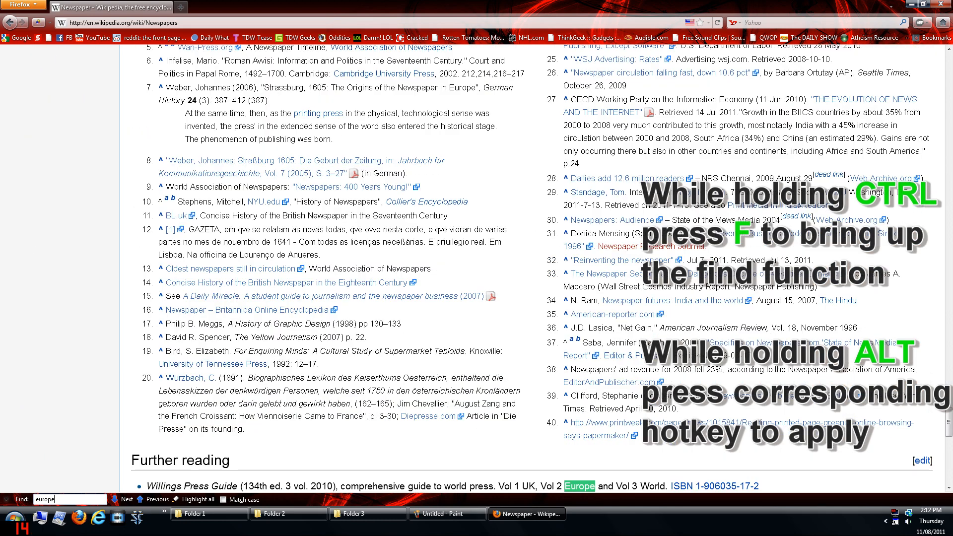
left_click(123, 499)
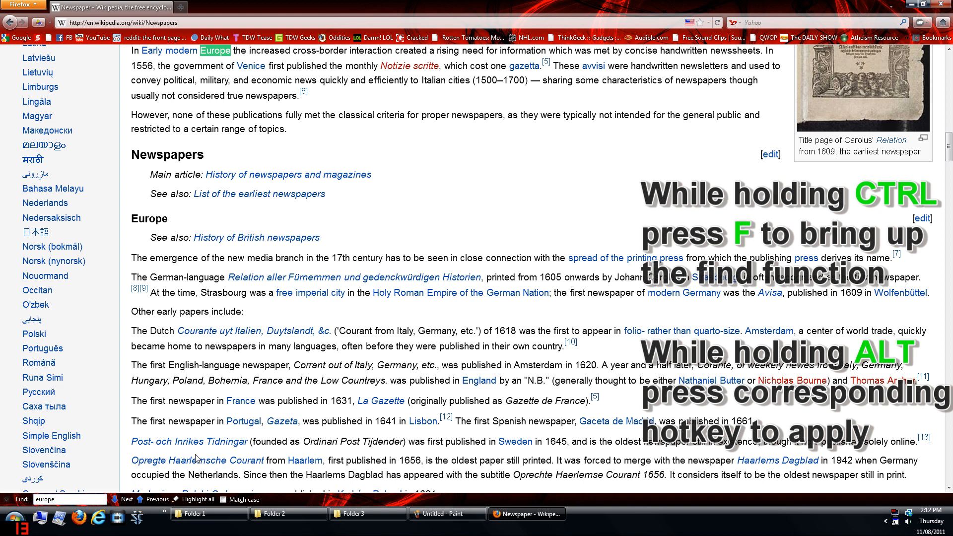
Step: Turn on Highlight all for europe and scroll the article to see every marked match
left_click(121, 499)
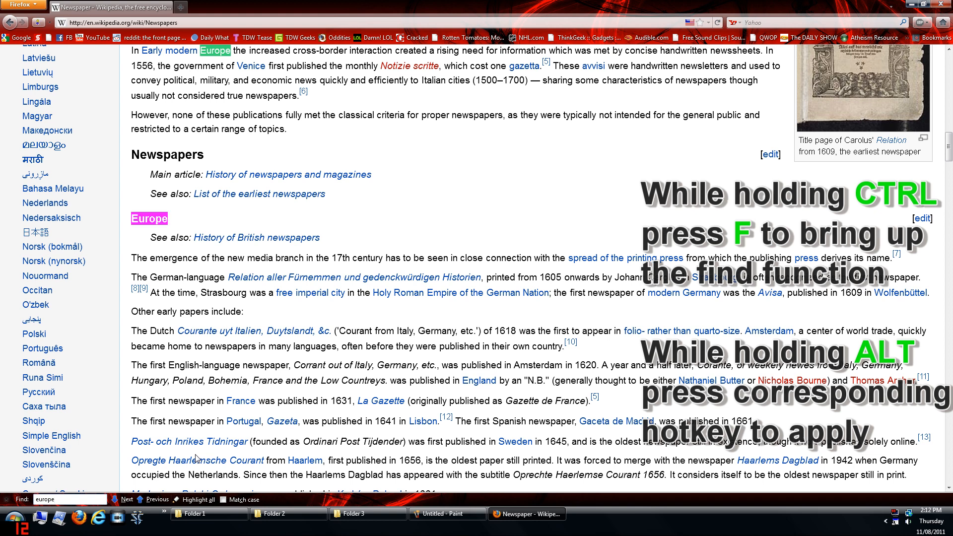
scroll("down", 3)
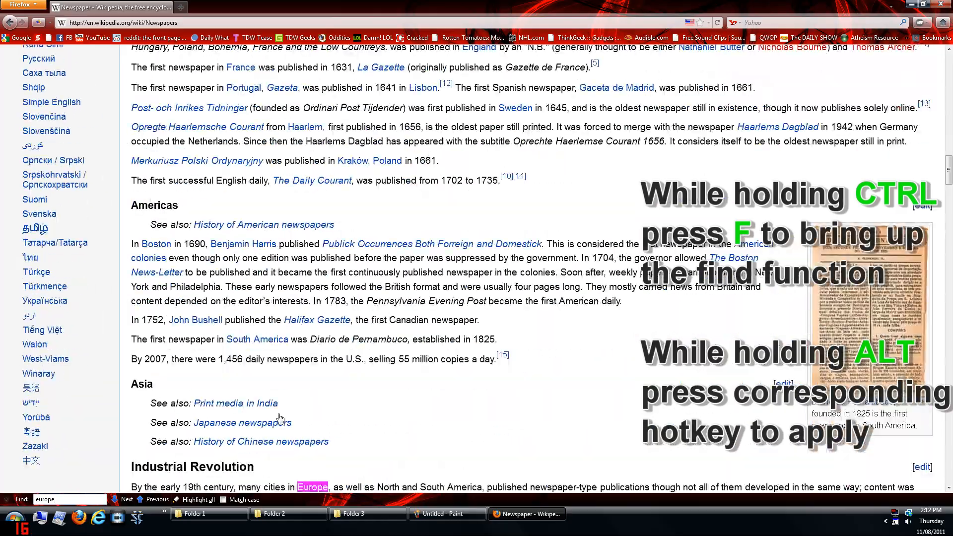
scroll("down", 3)
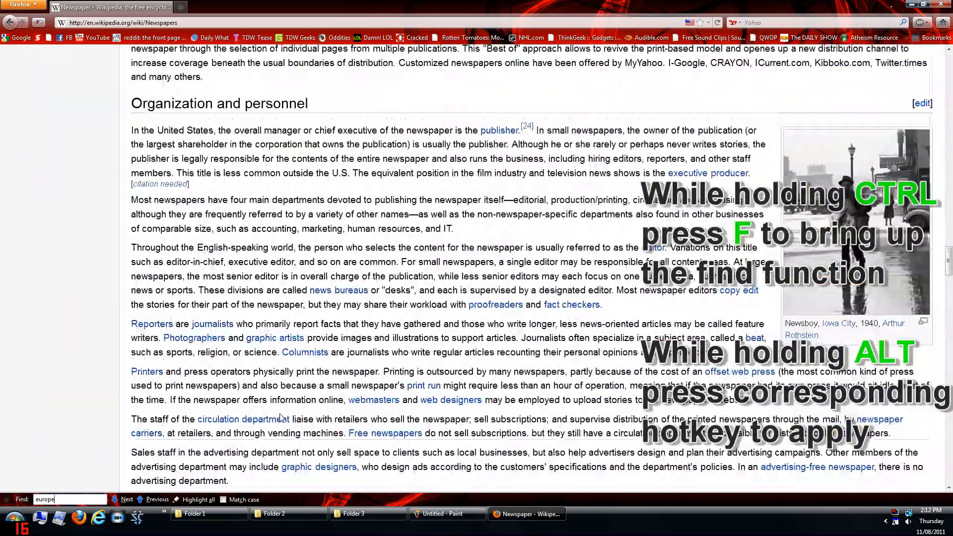
left_click(127, 499)
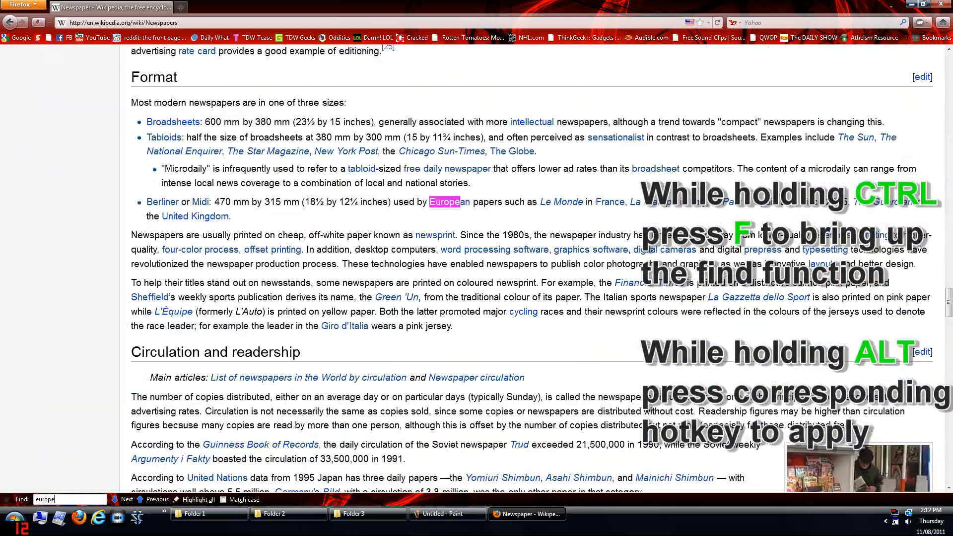
scroll("down", 3)
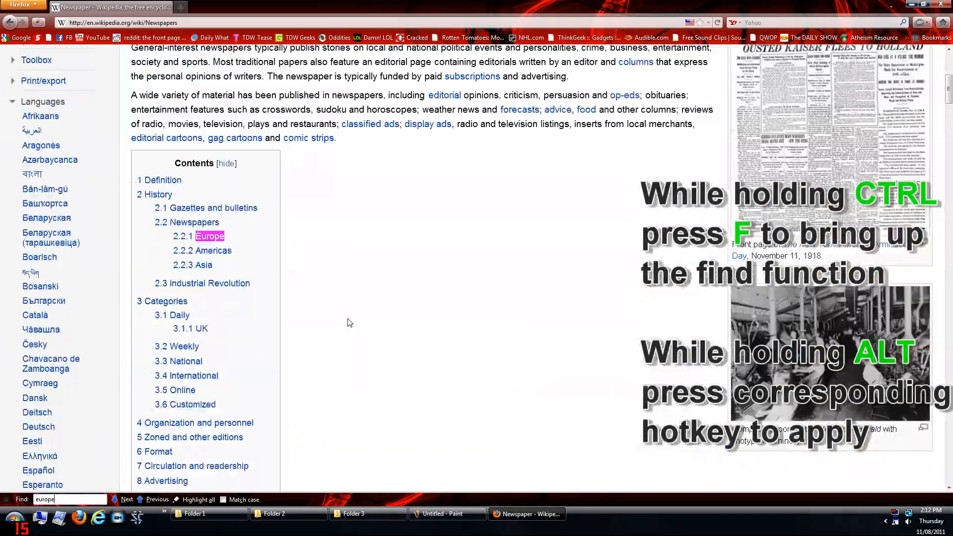
scroll("up", 3)
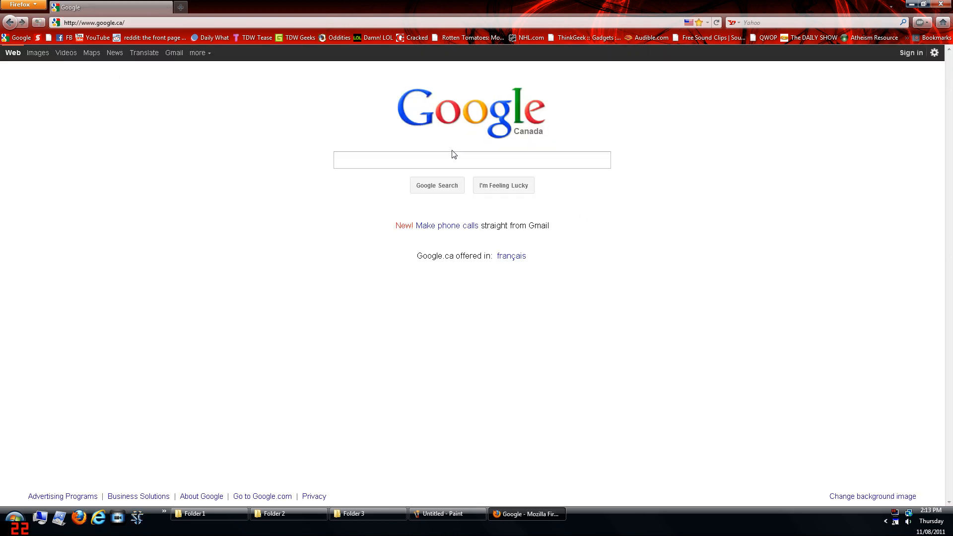
Step: Search Google for cats and open the Lolcats 'n' Funny Pictures result
left_click(471, 160)
type("cats")
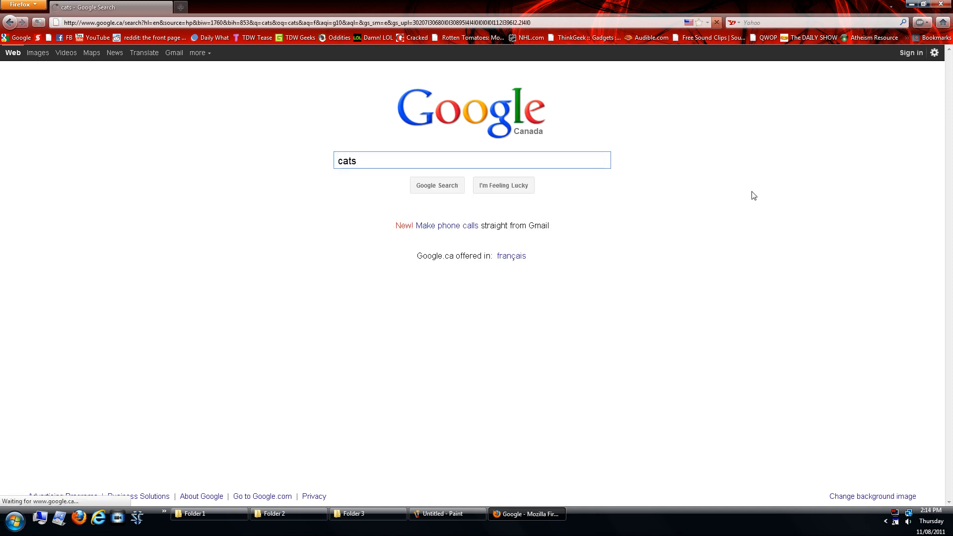
left_click(436, 185)
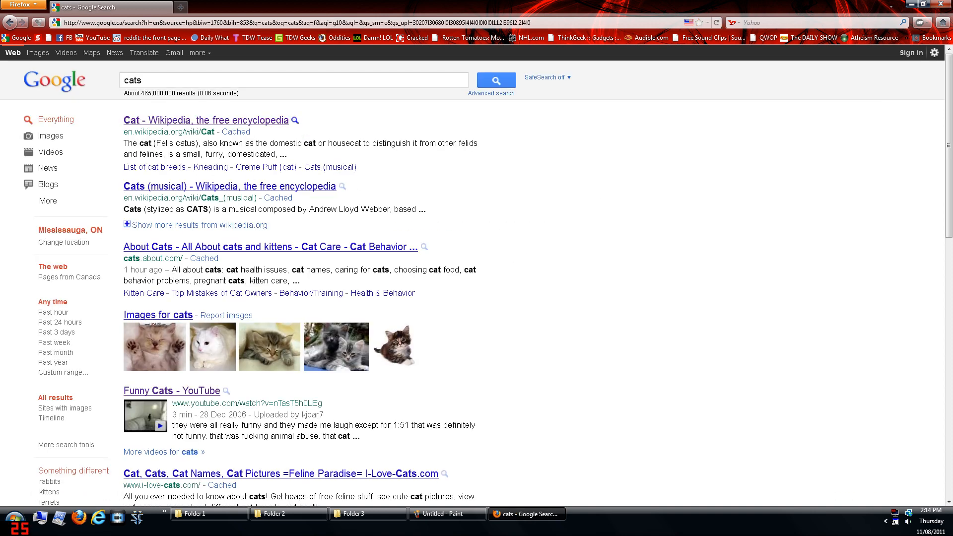
scroll("down", 3)
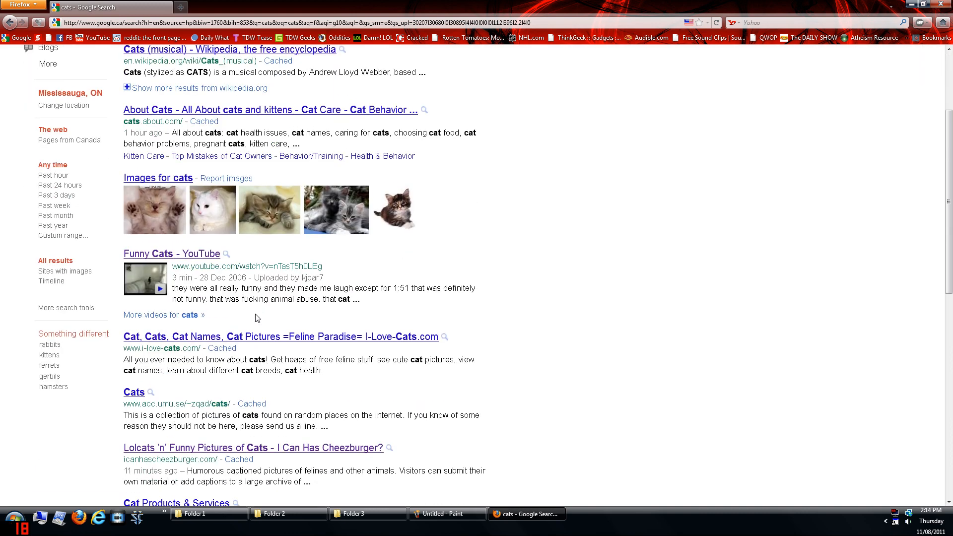
left_click(254, 448)
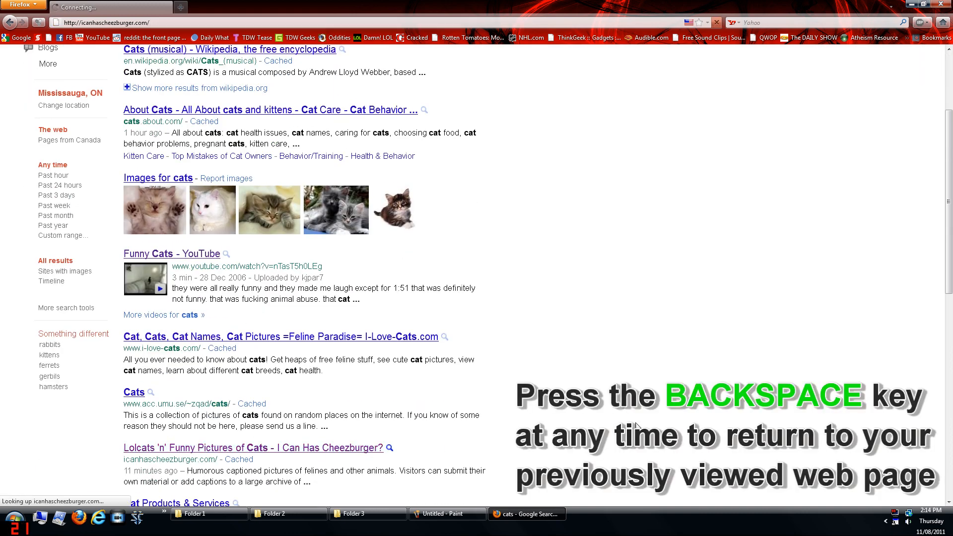
left_click(253, 448)
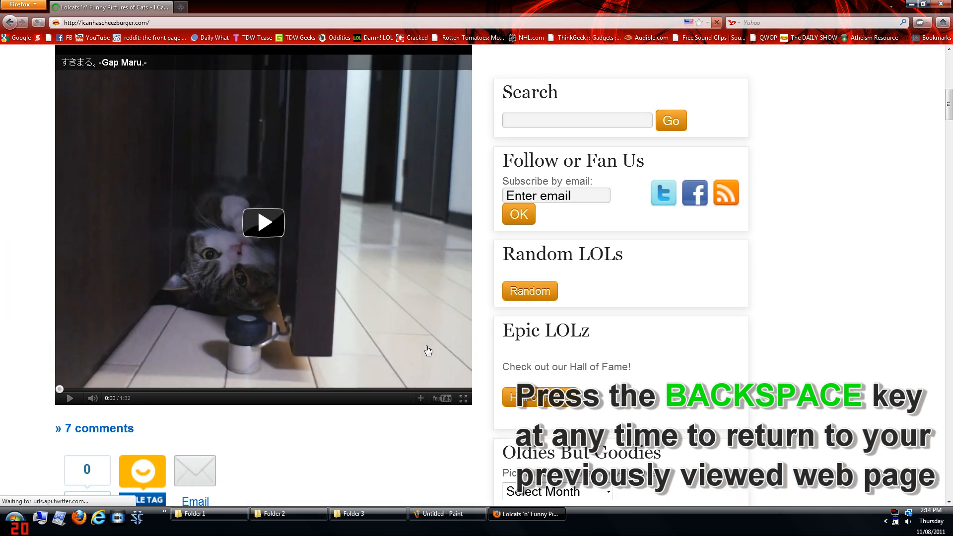
Step: Scroll back up the I Can Has Cheezburger page toward its top
scroll("up", 3)
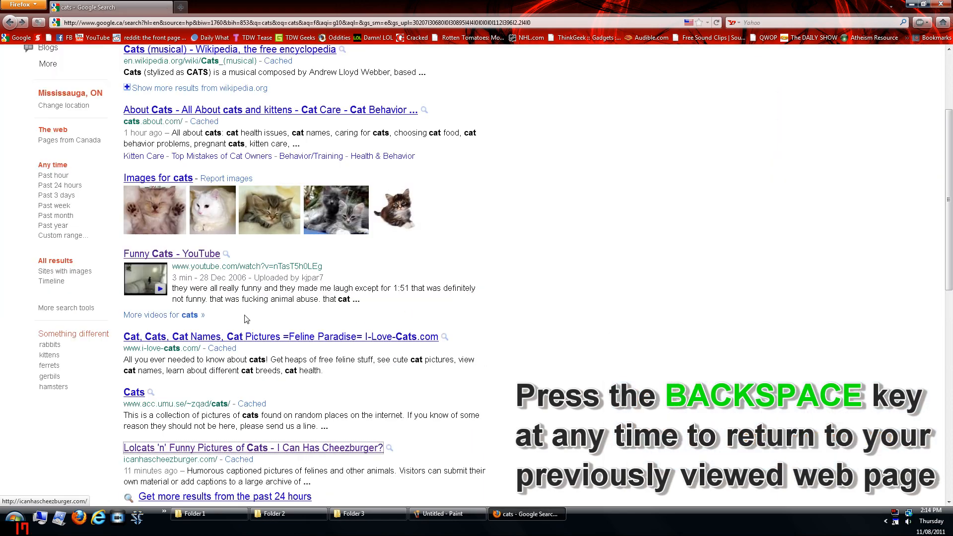
scroll("up", 3)
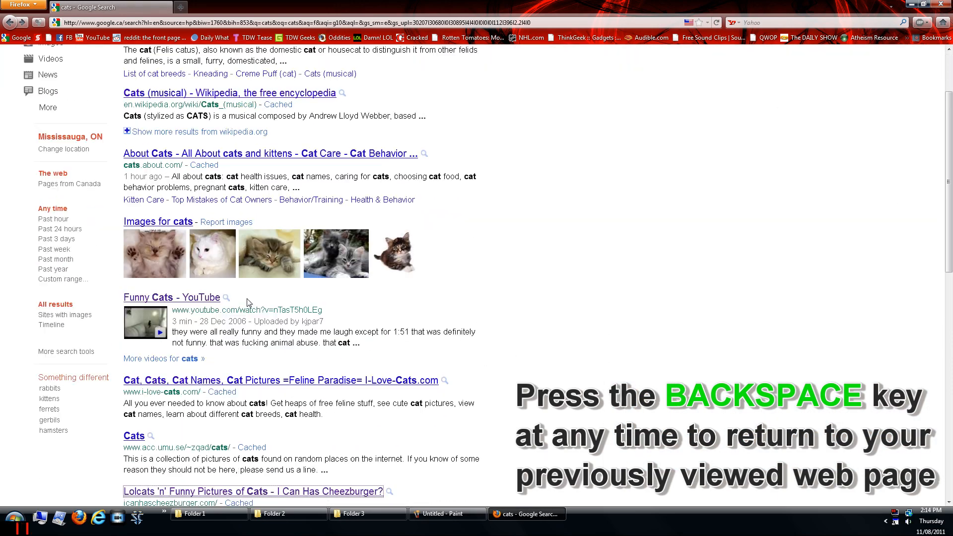
scroll("up", 3)
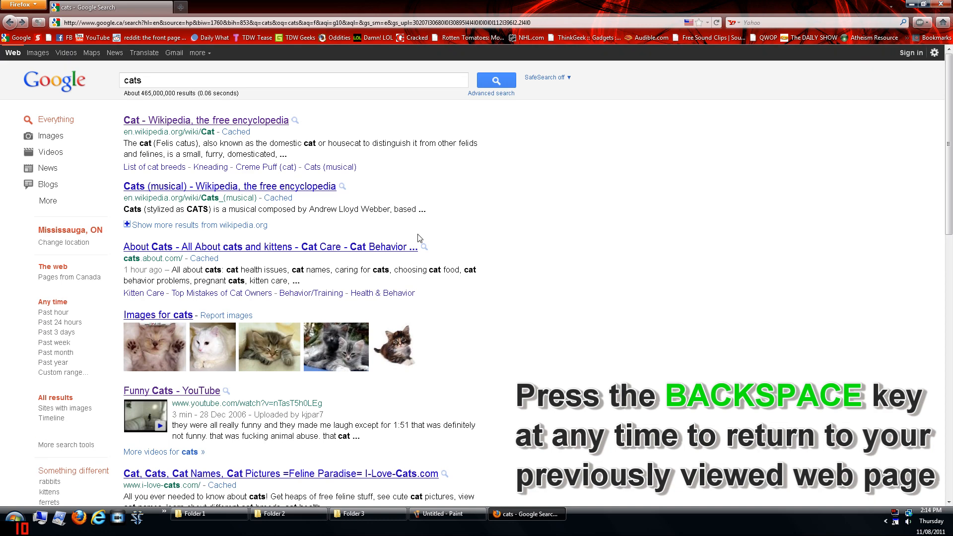
Step: Go back a page with Backspace and place the cursor in the Google search box
key("backspace")
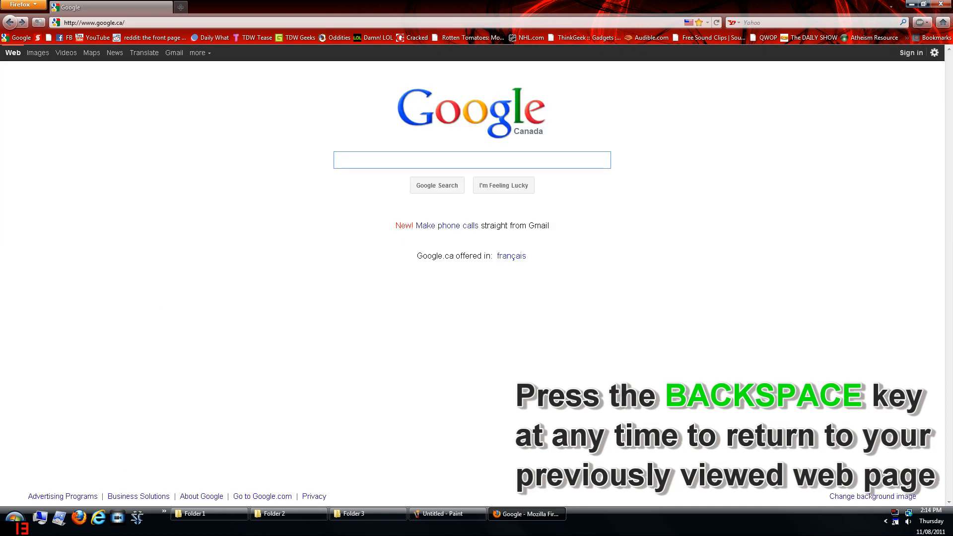
mouse_move(294, 377)
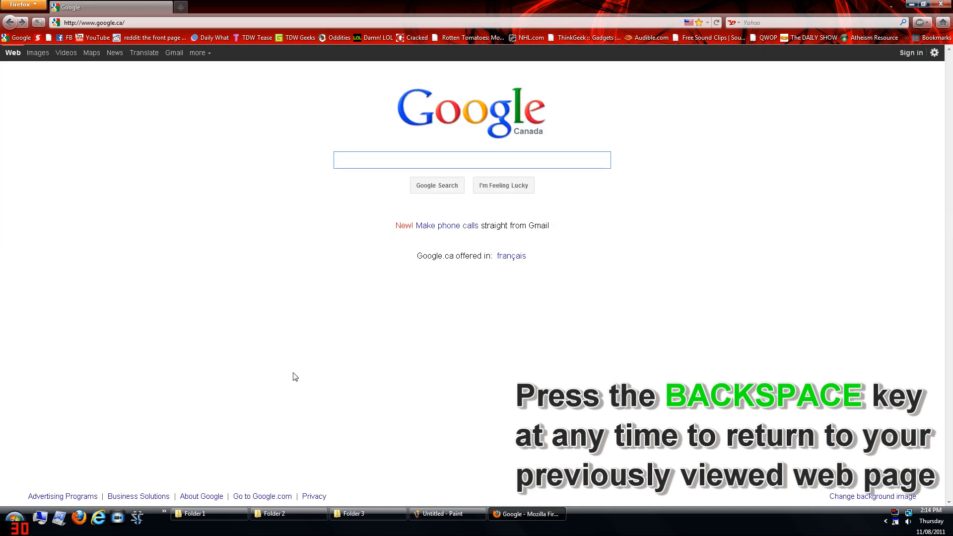
mouse_move(735, 307)
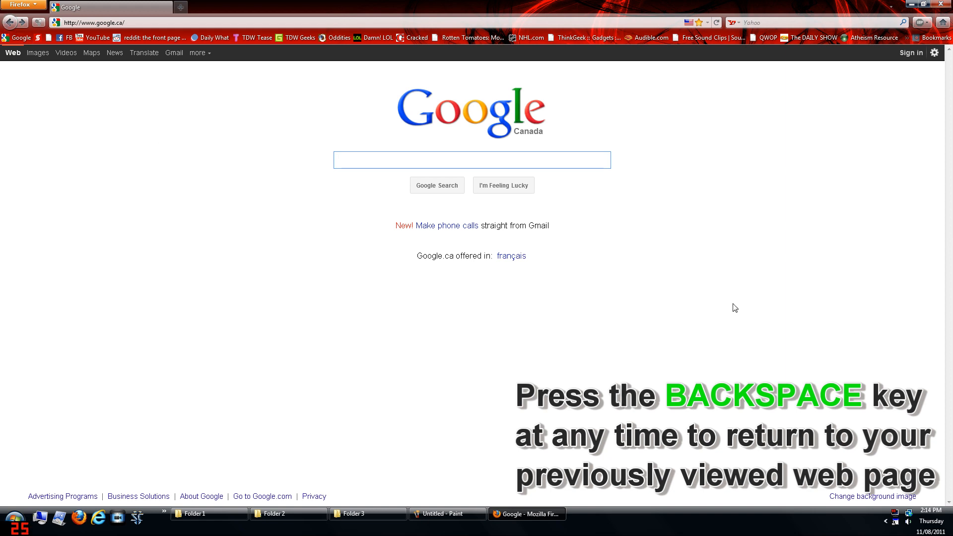
left_click(470, 160)
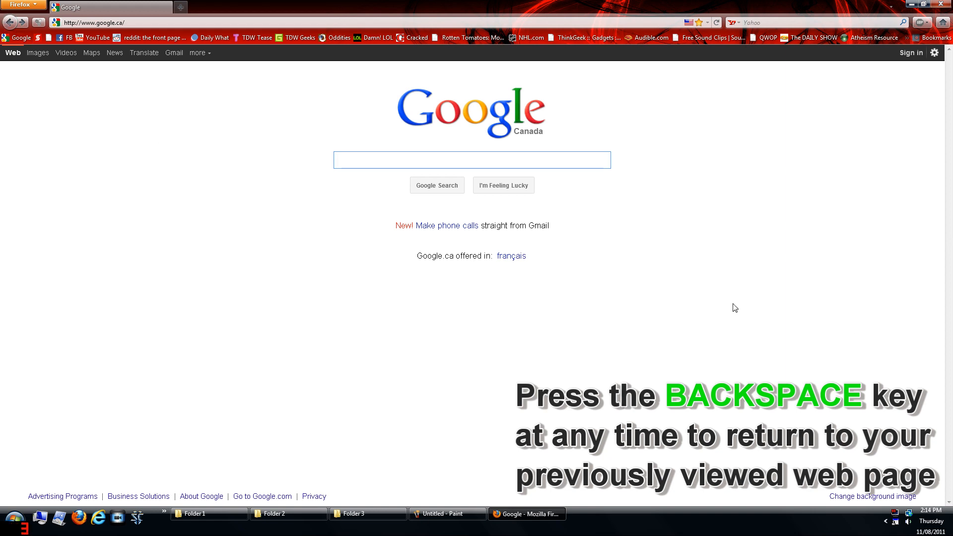
left_click(471, 160)
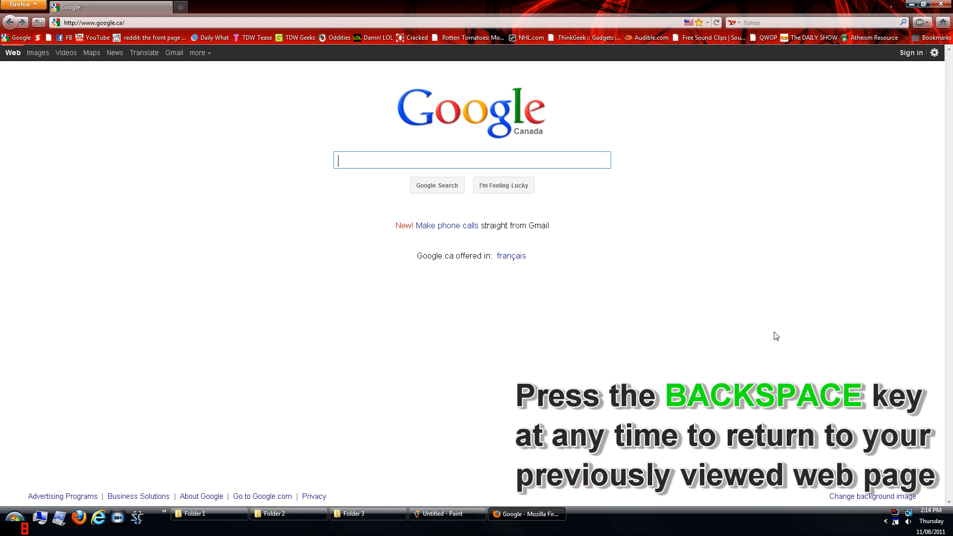
mouse_move(12, 22)
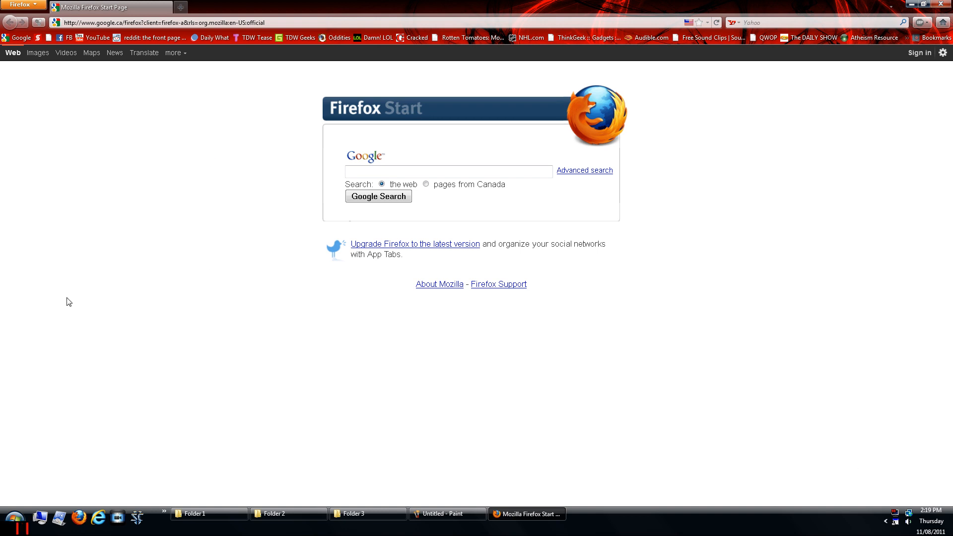
mouse_move(129, 160)
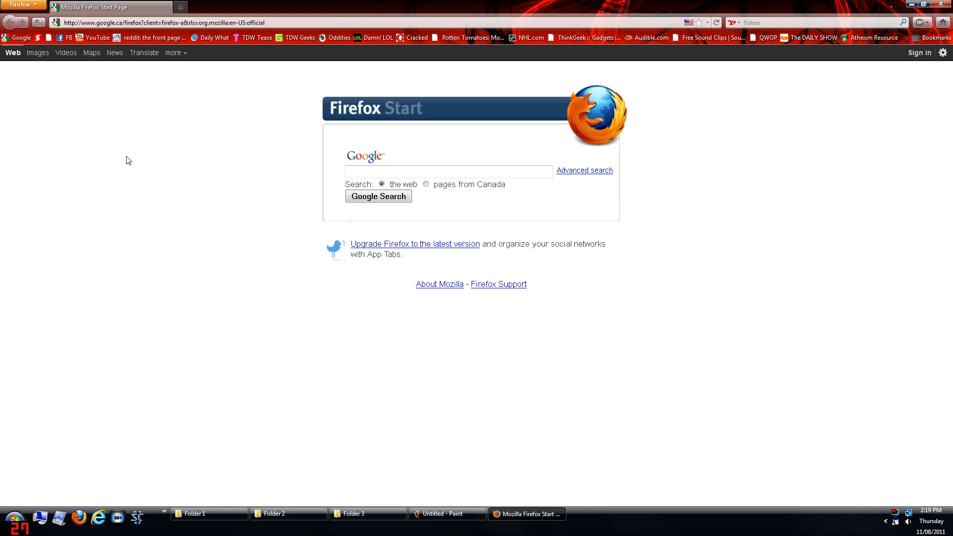
mouse_move(104, 135)
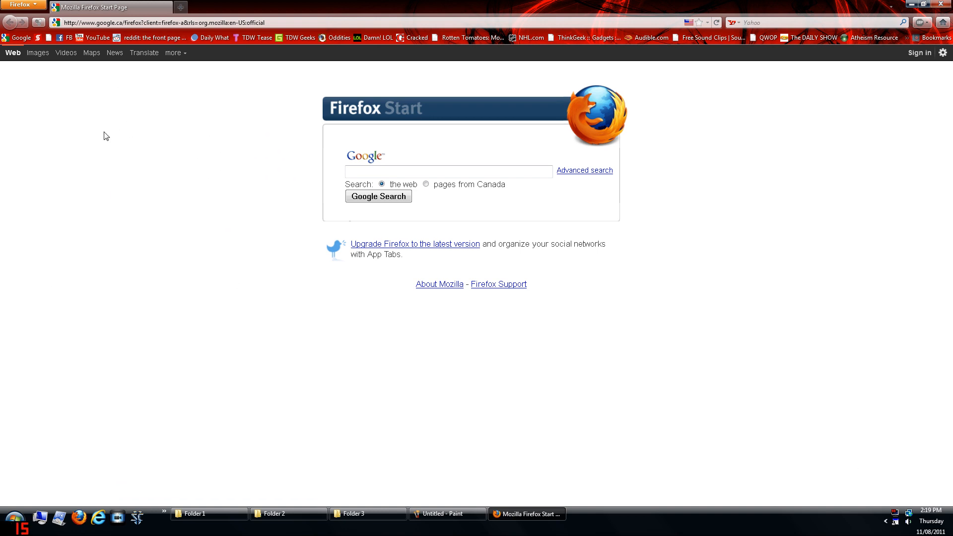
mouse_move(134, 228)
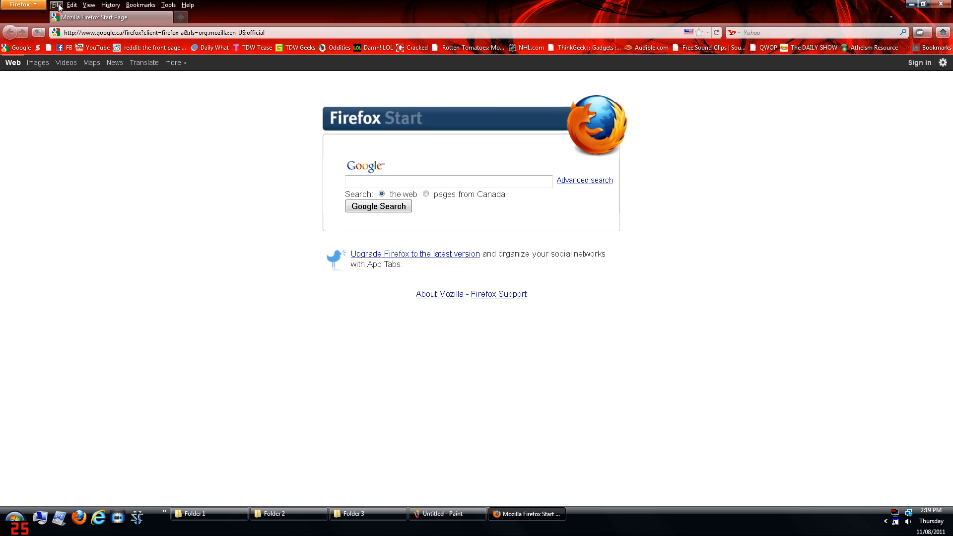
Step: From the View > Toolbars menu, uncheck Bookmarks Toolbar to hide it
left_click(57, 5)
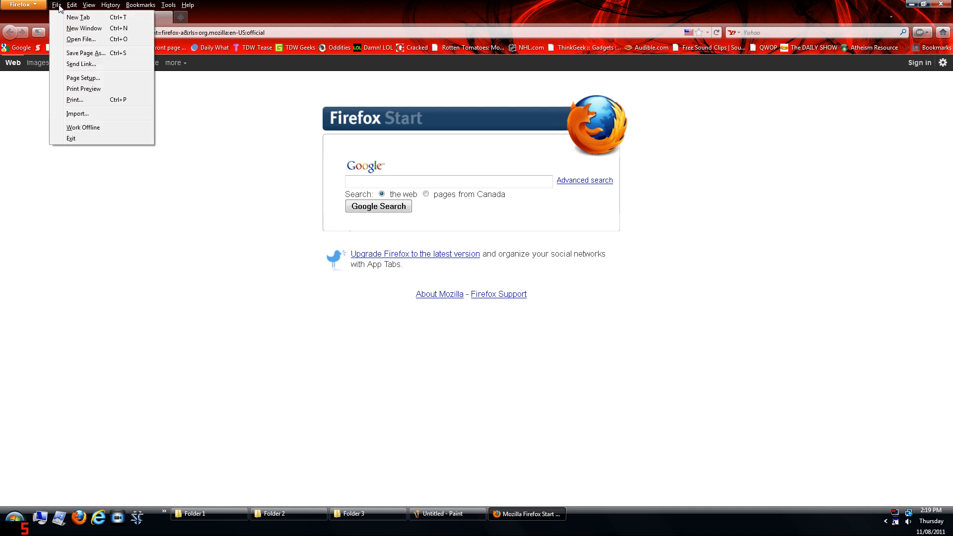
left_click(88, 5)
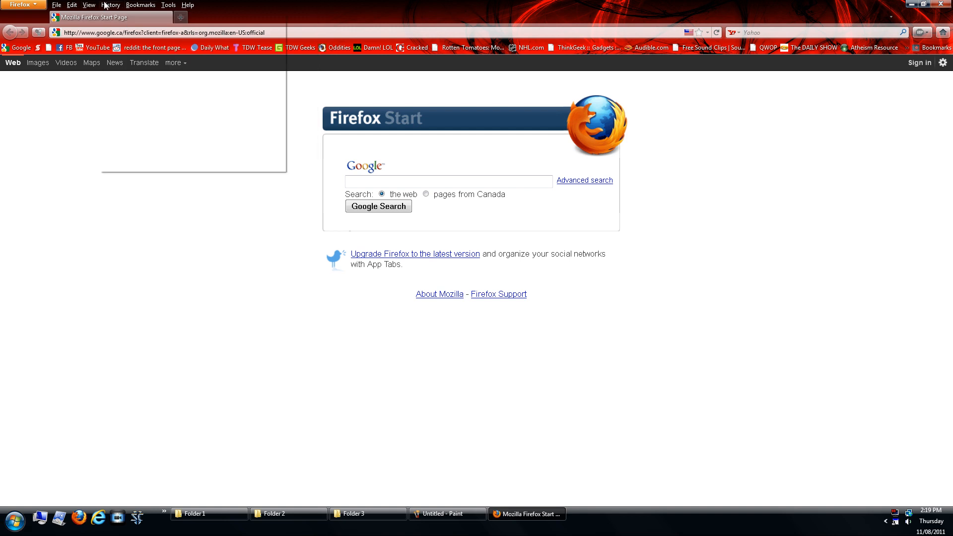
left_click(88, 5)
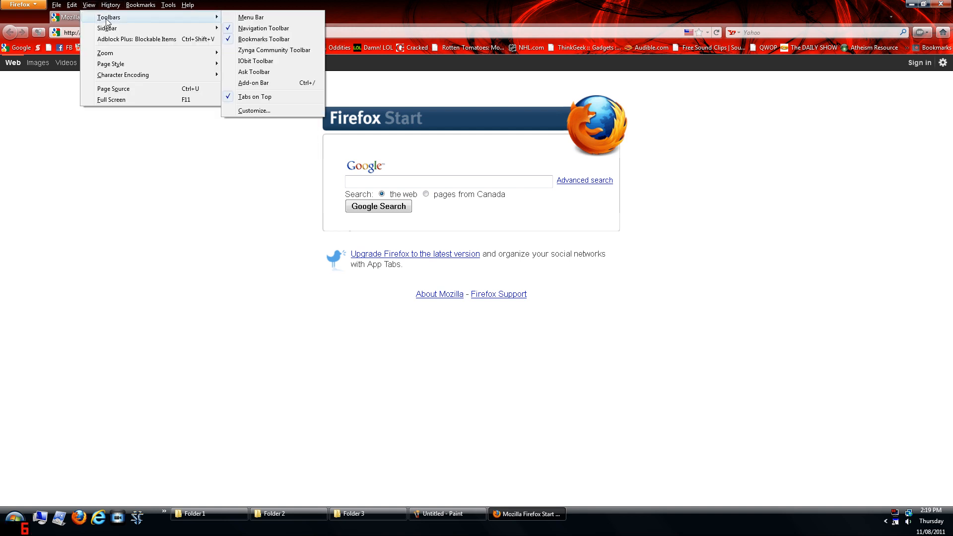
mouse_move(151, 23)
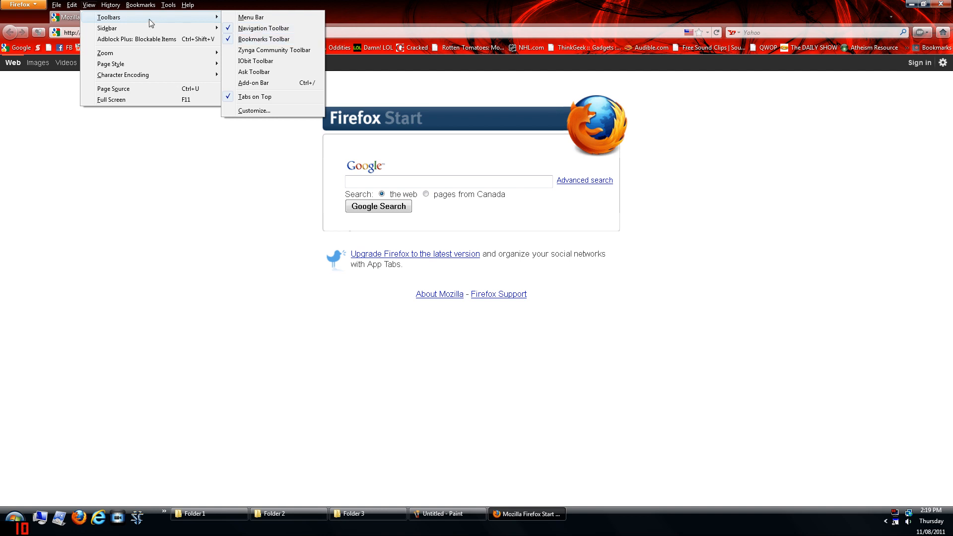
mouse_move(106, 17)
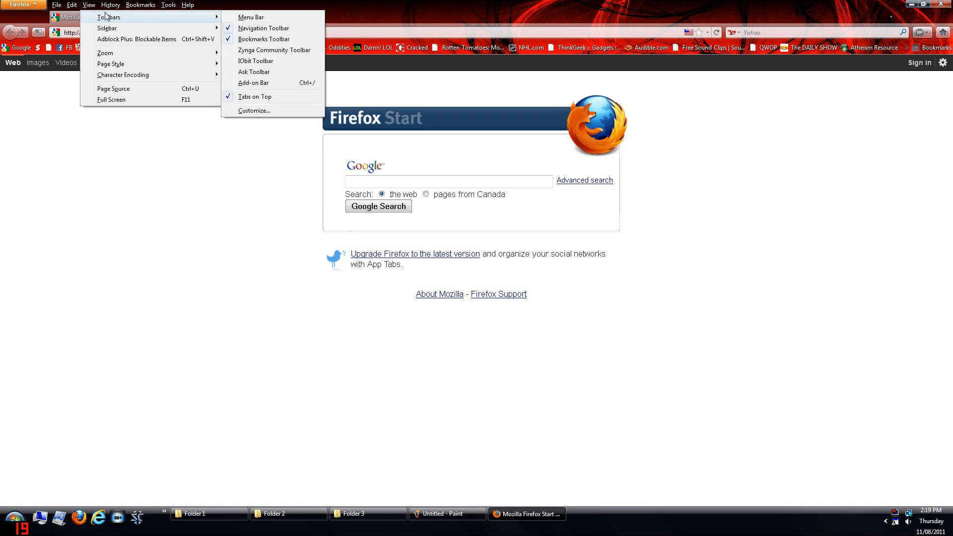
mouse_move(236, 22)
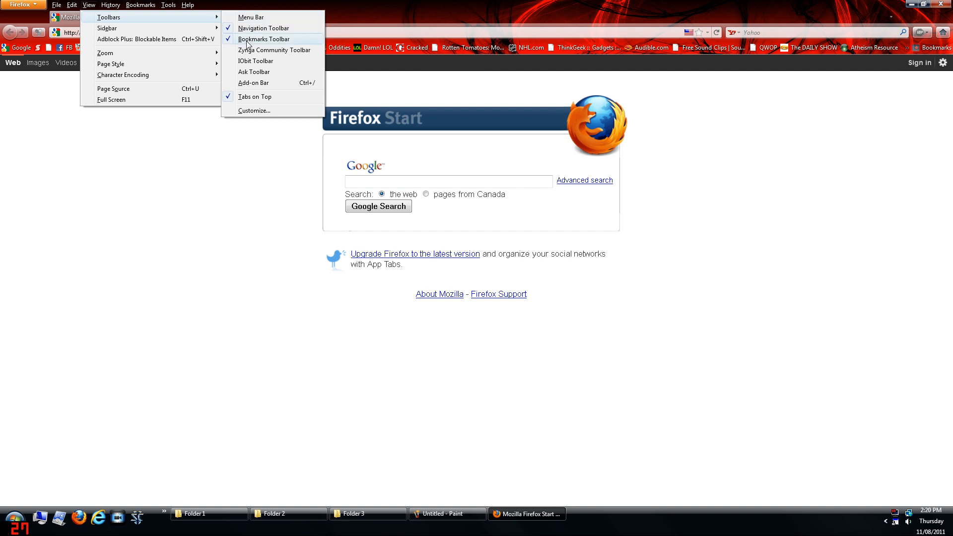
left_click(250, 17)
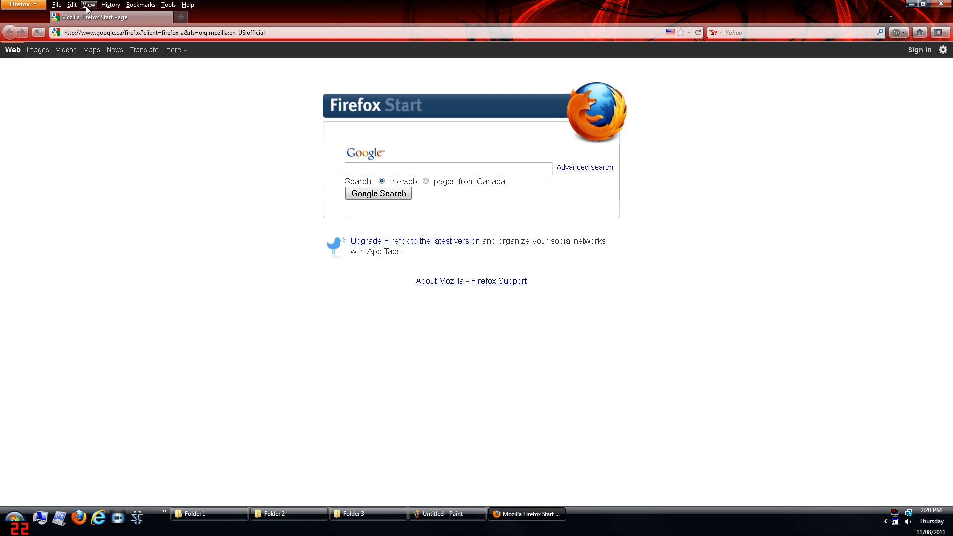
Step: Re-enable the Bookmarks Toolbar from the View menu, toggling the menu bar with Alt
left_click(89, 5)
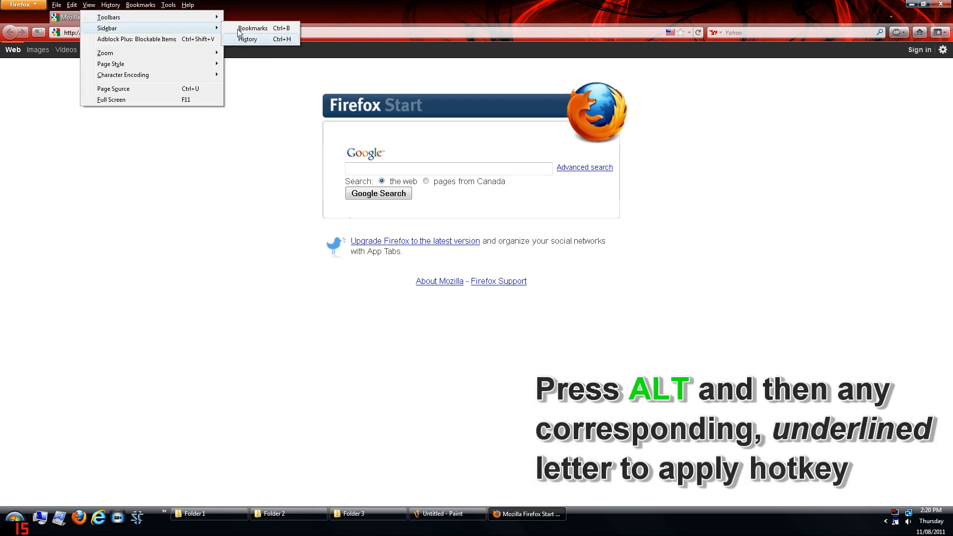
mouse_move(213, 23)
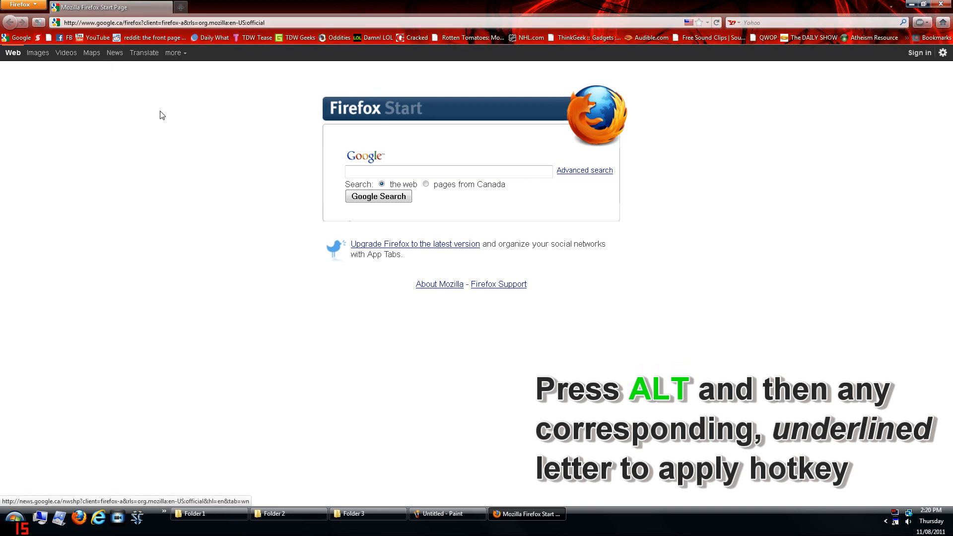
mouse_move(191, 176)
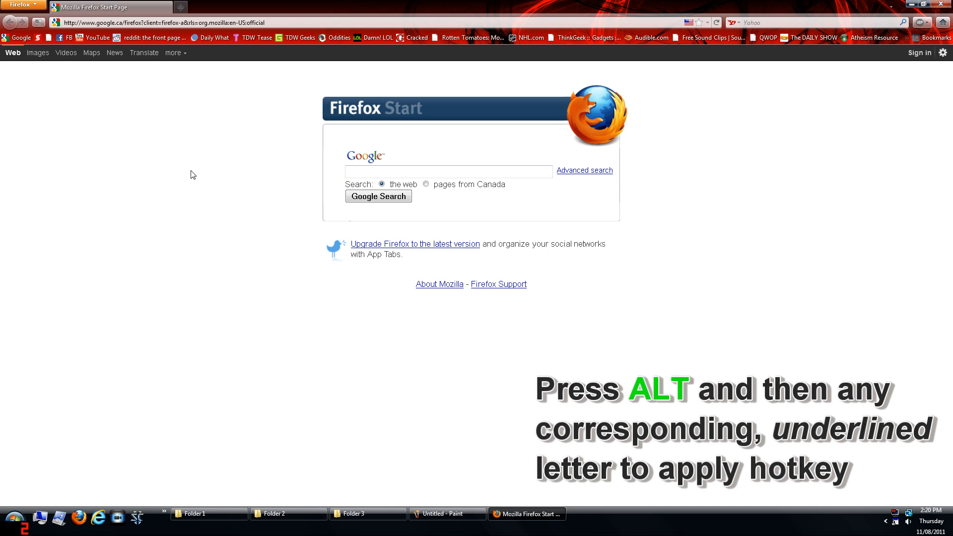
key("alt")
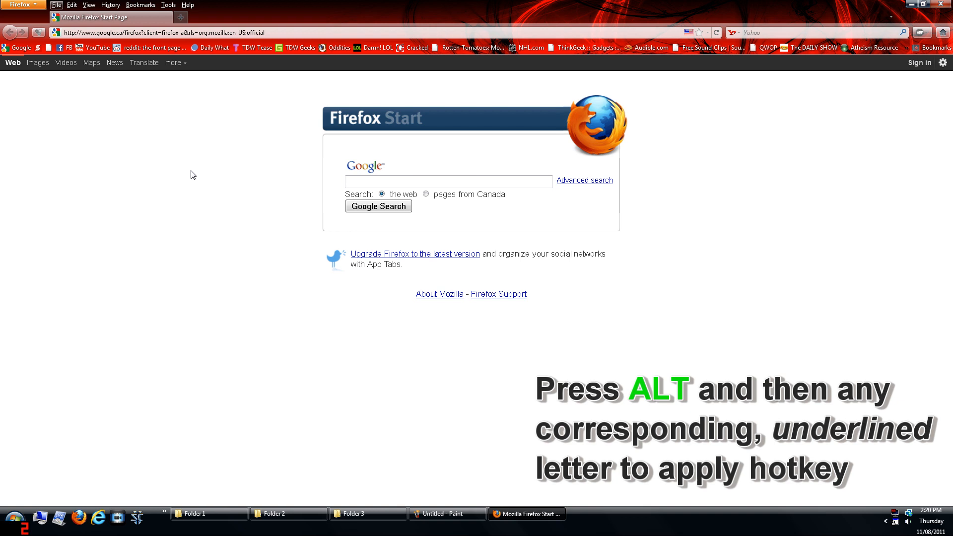
mouse_move(88, 5)
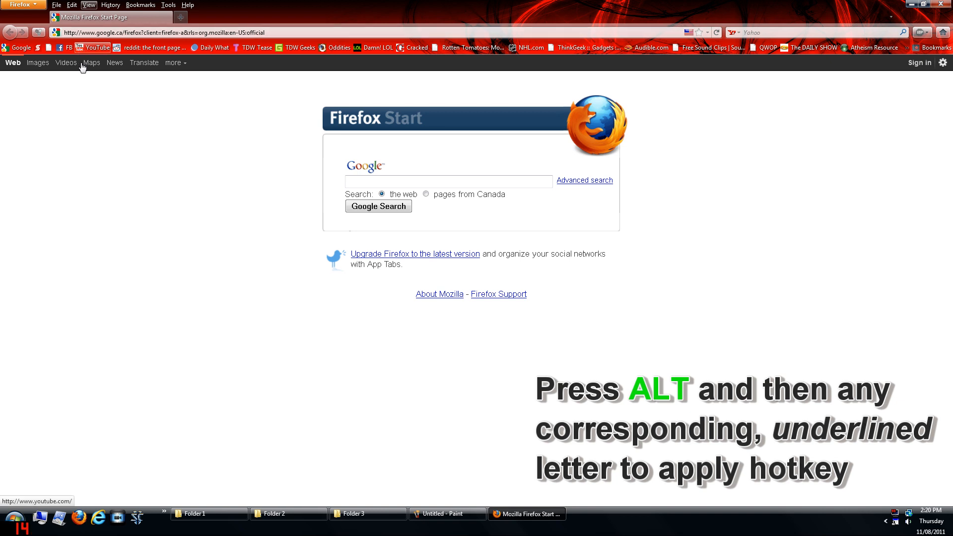
left_click(88, 5)
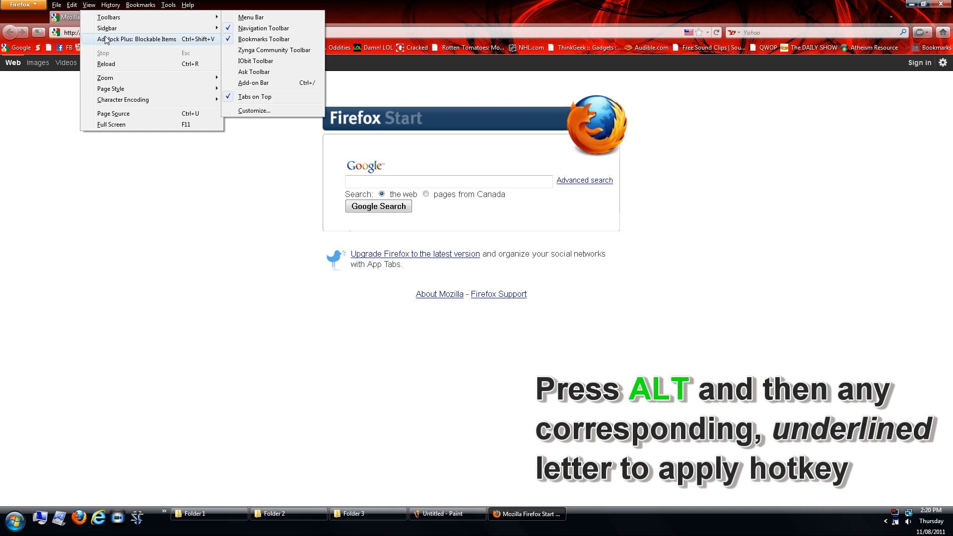
mouse_move(249, 17)
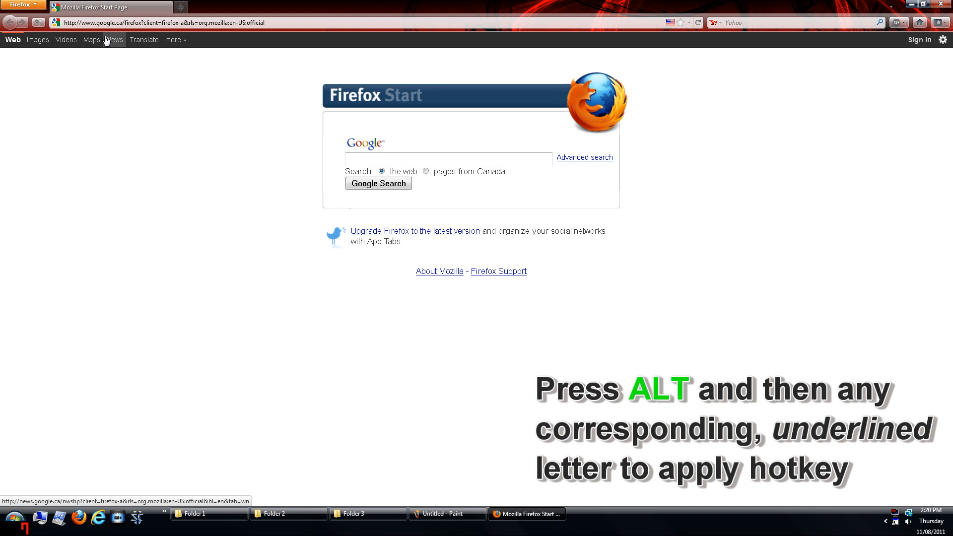
key("alt")
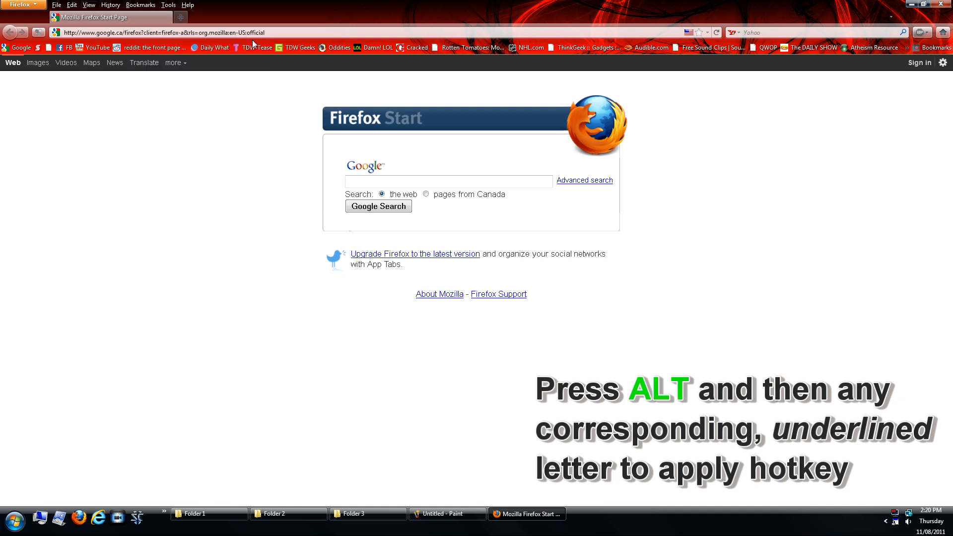
key("alt")
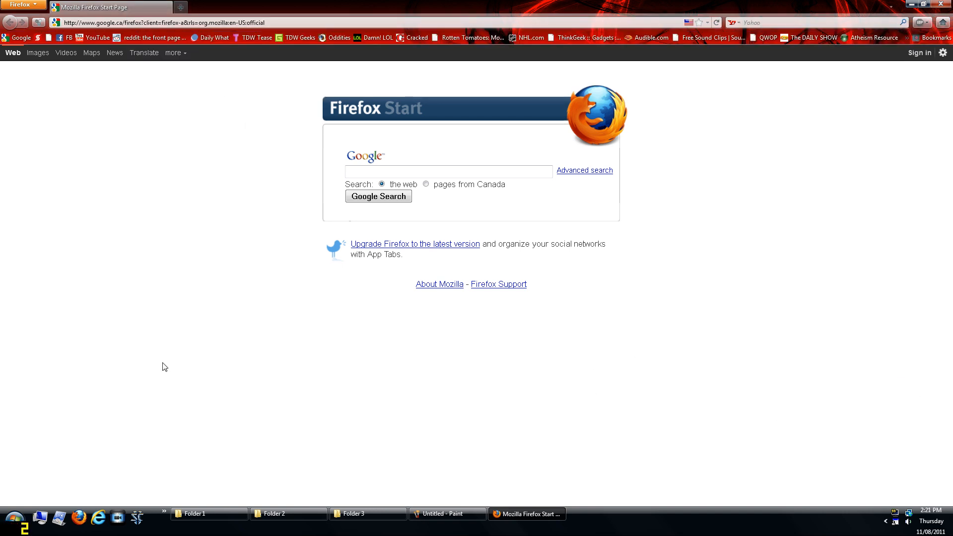
mouse_move(216, 424)
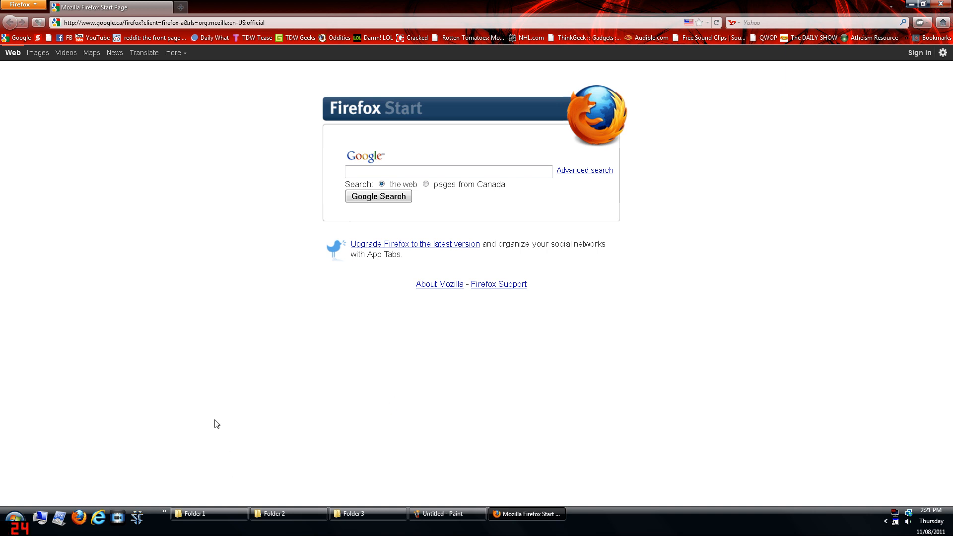
mouse_move(172, 246)
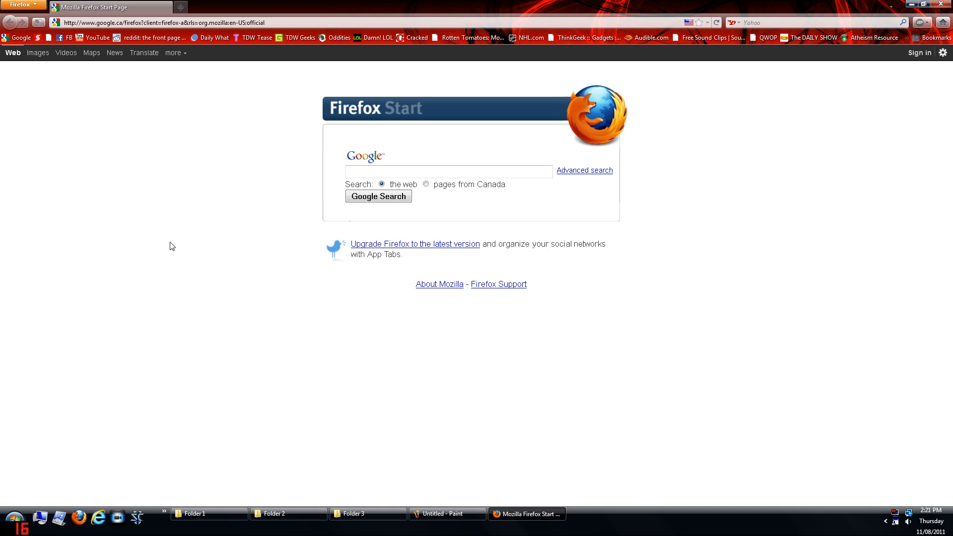
mouse_move(212, 299)
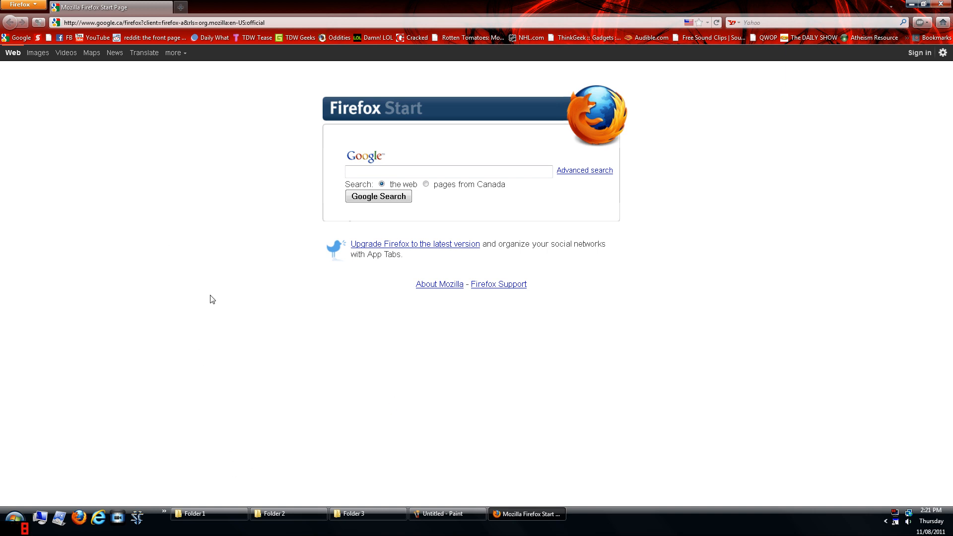
mouse_move(187, 307)
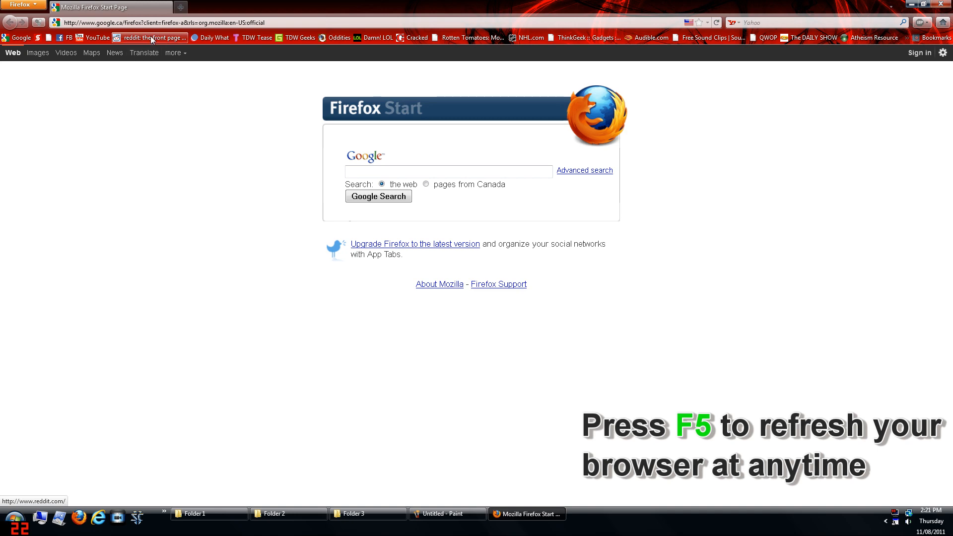
Step: Open reddit's front page from the reddit bookmark on the toolbar
left_click(151, 37)
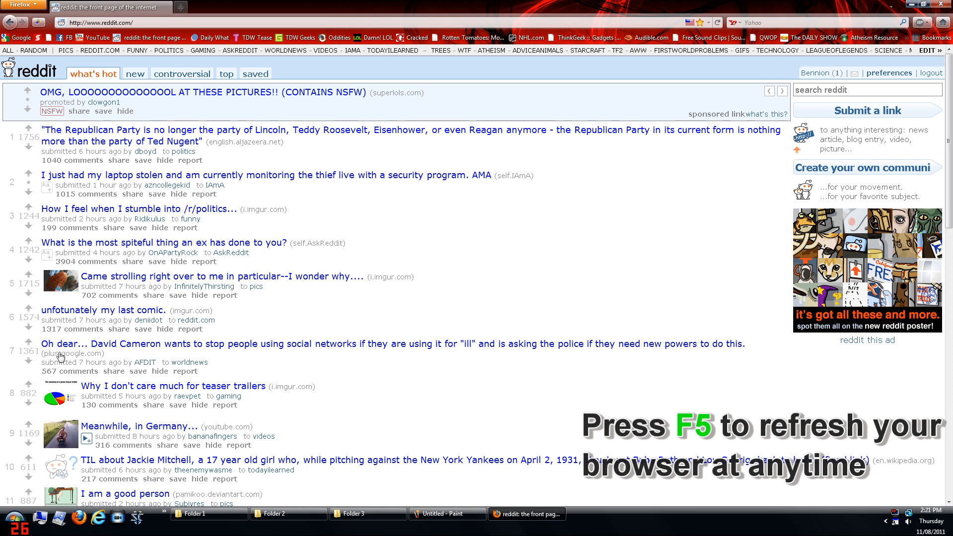
mouse_move(276, 231)
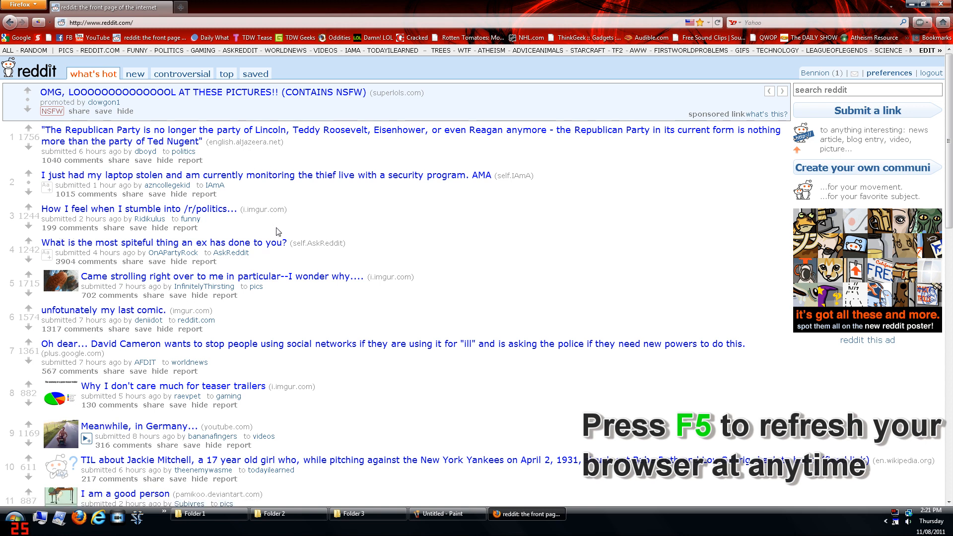
mouse_move(190, 311)
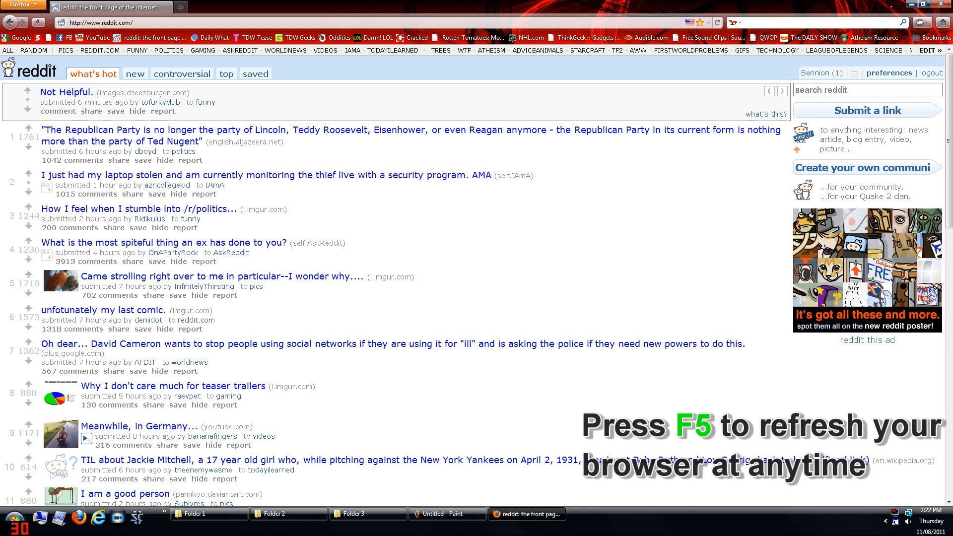
mouse_move(670, 221)
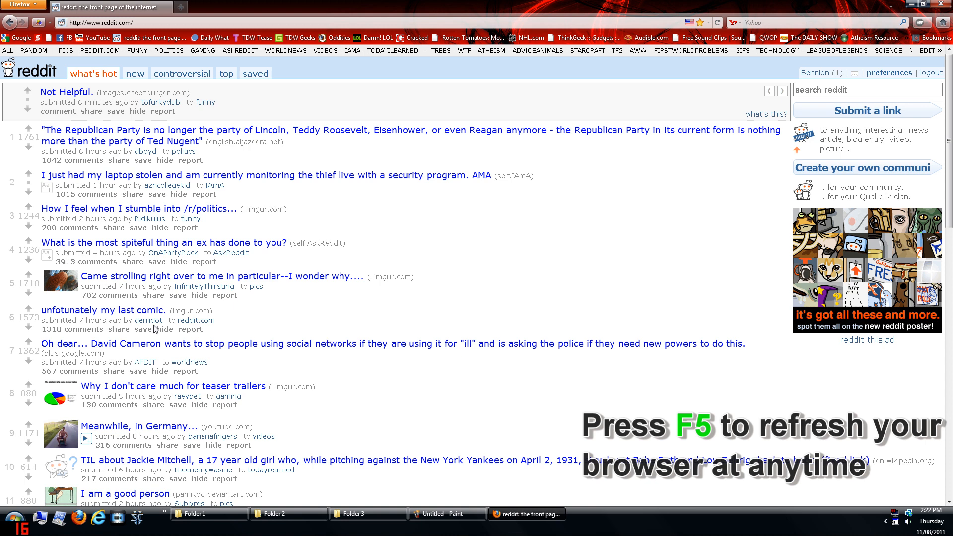
mouse_move(619, 45)
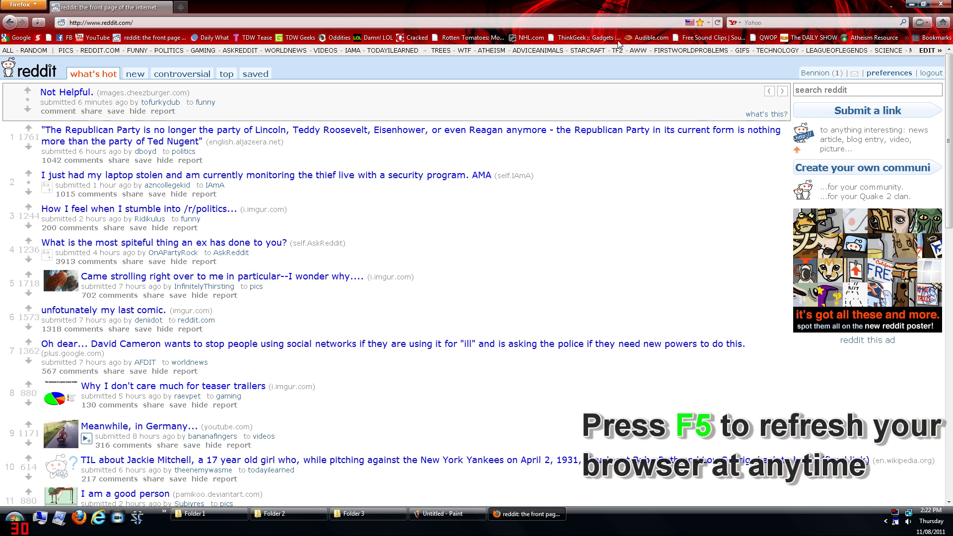
mouse_move(214, 446)
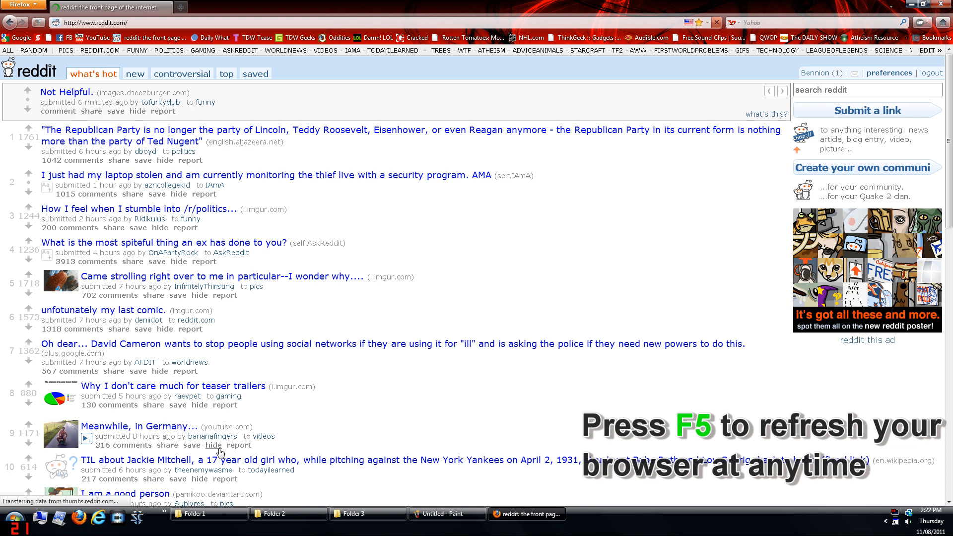
Step: Reload the reddit front page twice with F5 so listings, votes and ads update
key("f5")
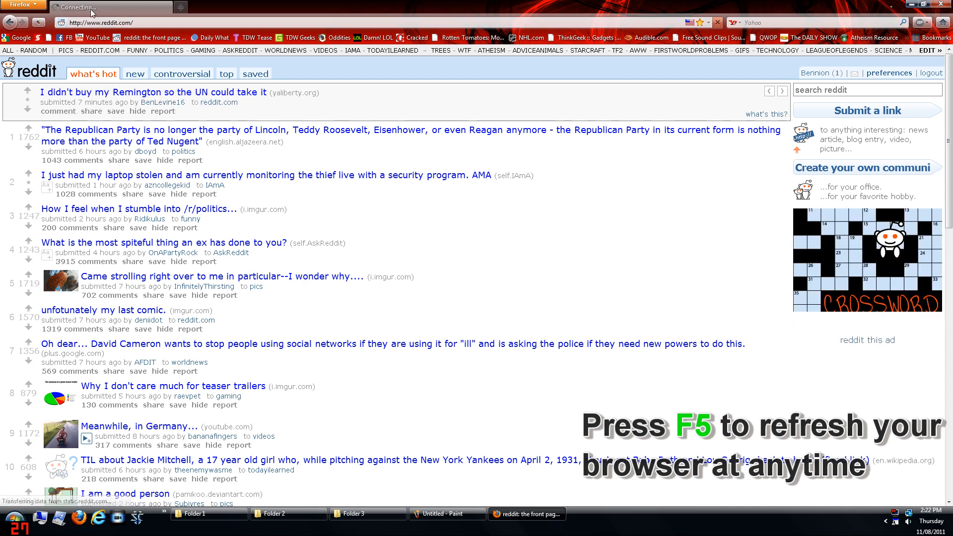
key("F5")
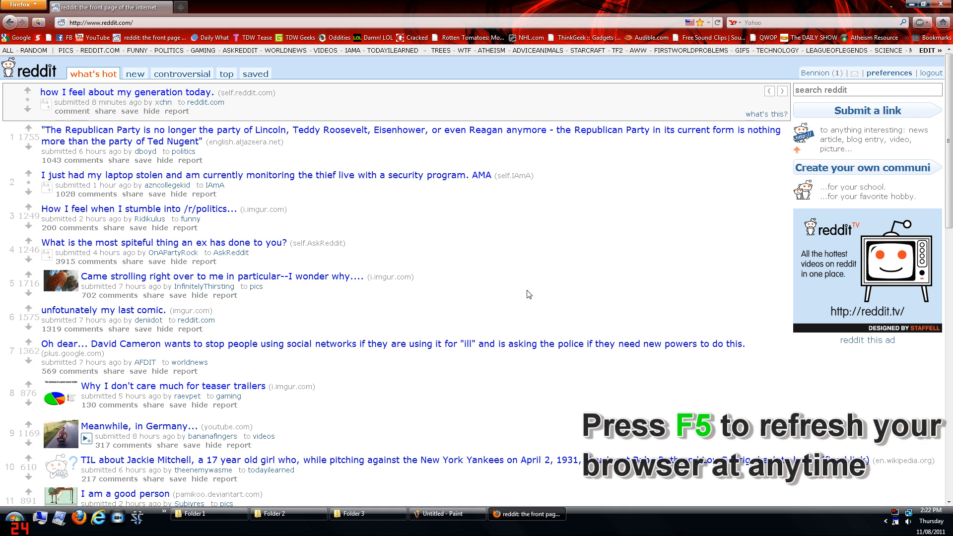
Step: Go to the Google Canada homepage from the bookmark and capture the screen with Print Screen
left_click(17, 37)
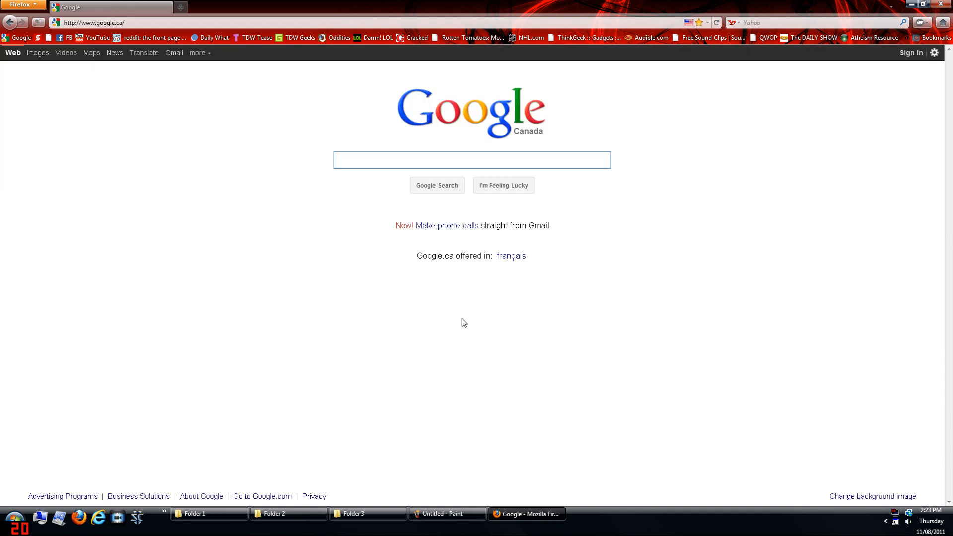
mouse_move(385, 316)
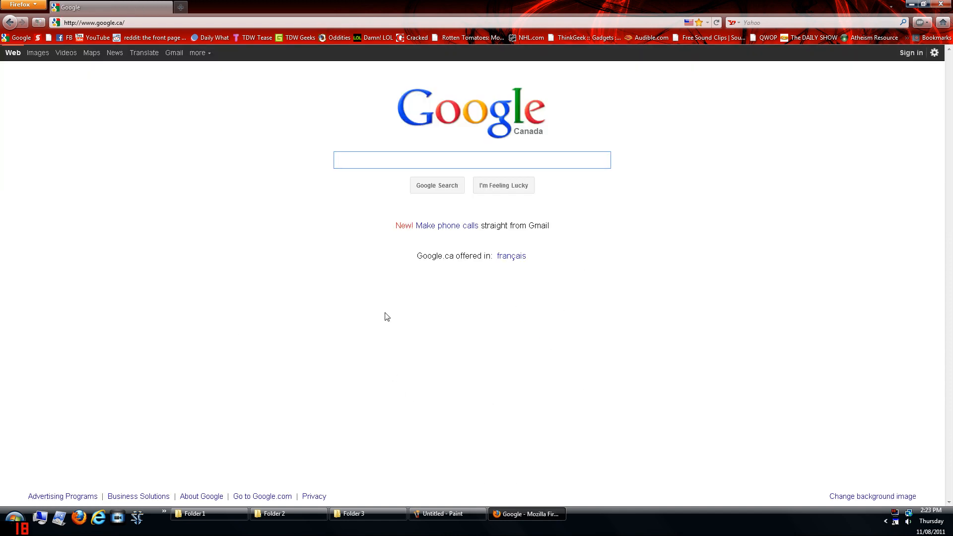
left_click(471, 160)
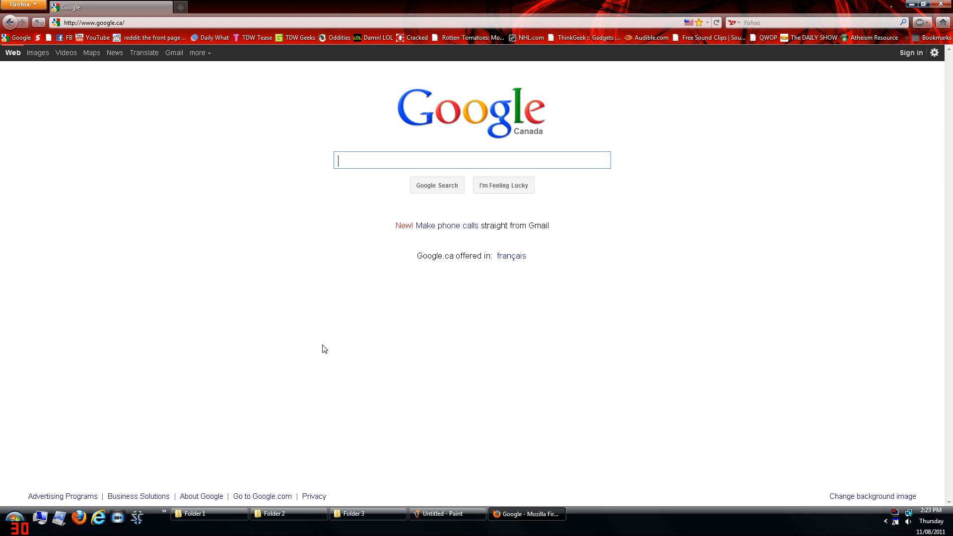
mouse_move(421, 360)
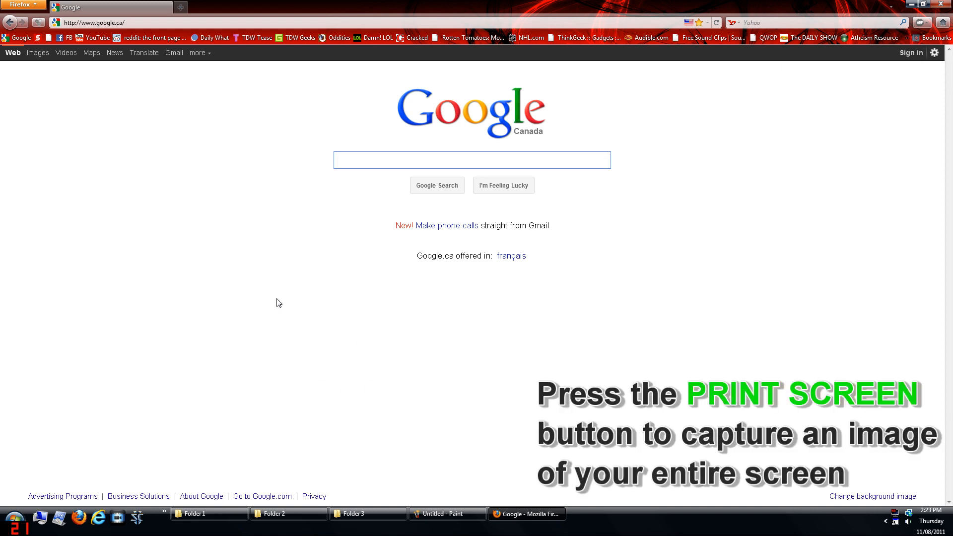
left_click(471, 160)
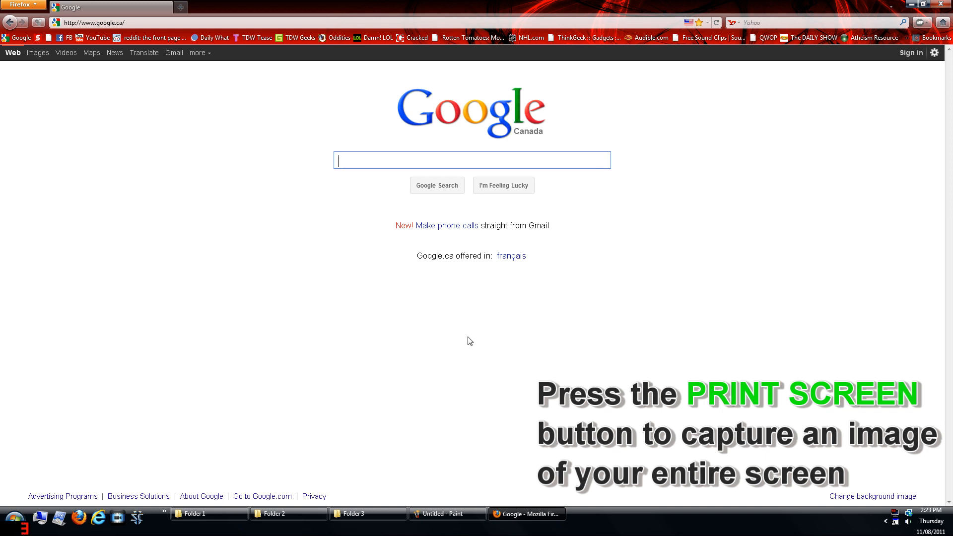
mouse_move(933, 224)
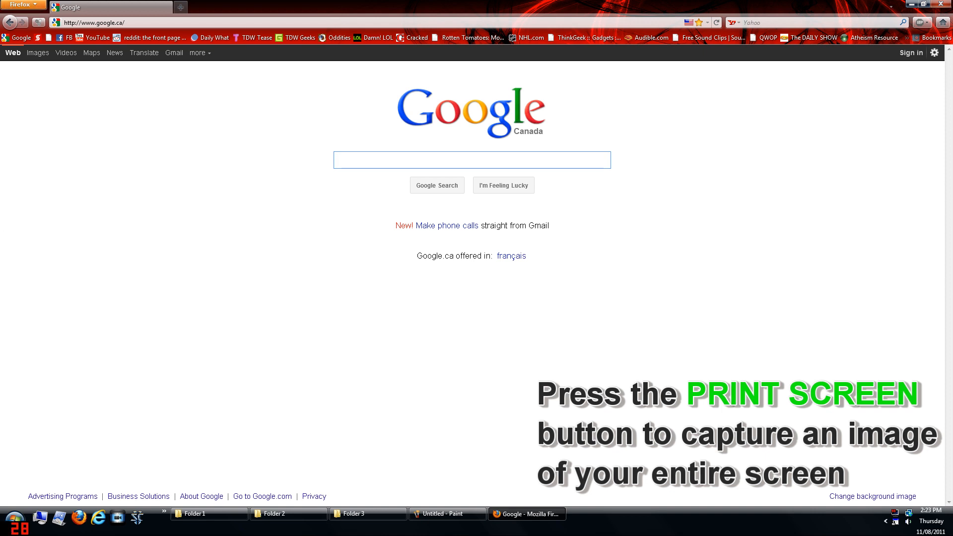
mouse_move(566, 448)
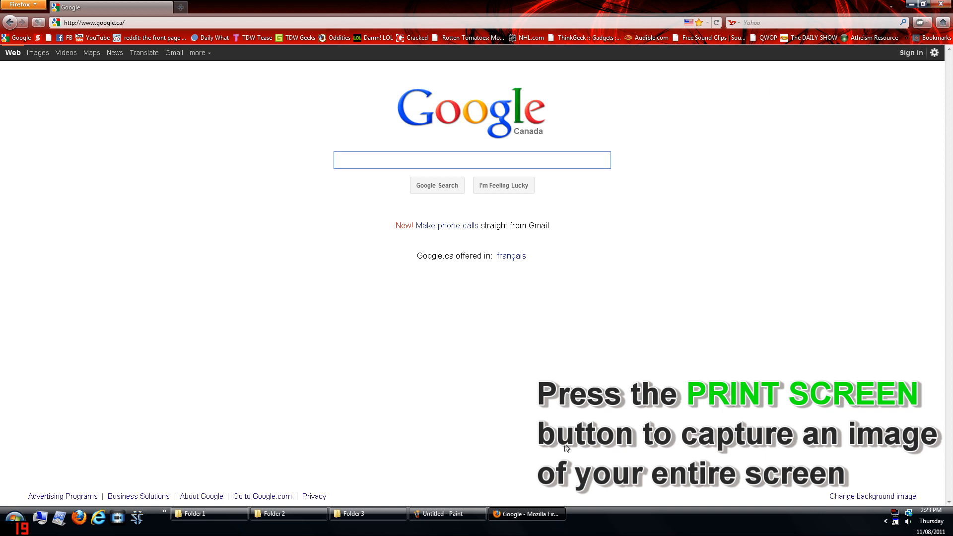
Step: Bring Paint forward and paste the captured screenshot onto the canvas via the Edit menu
left_click(446, 513)
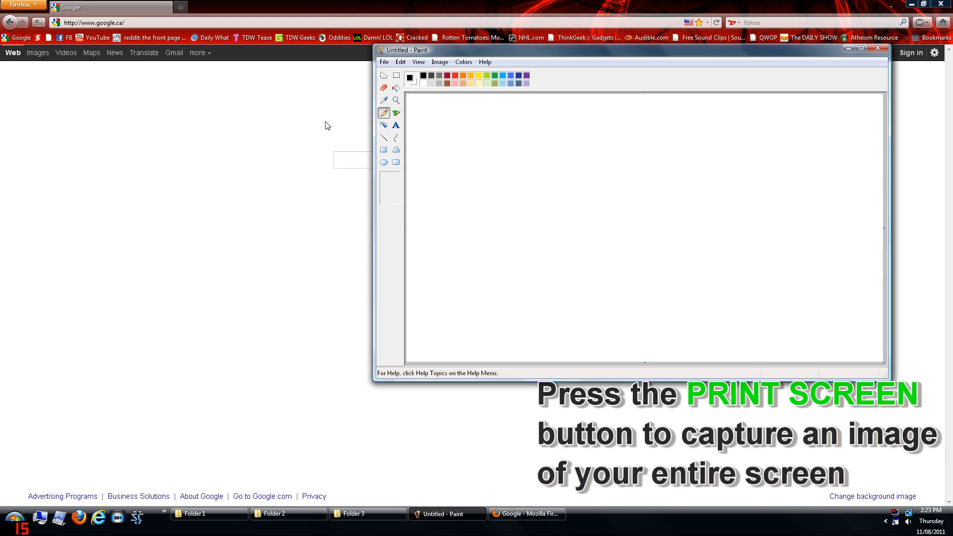
left_click(400, 62)
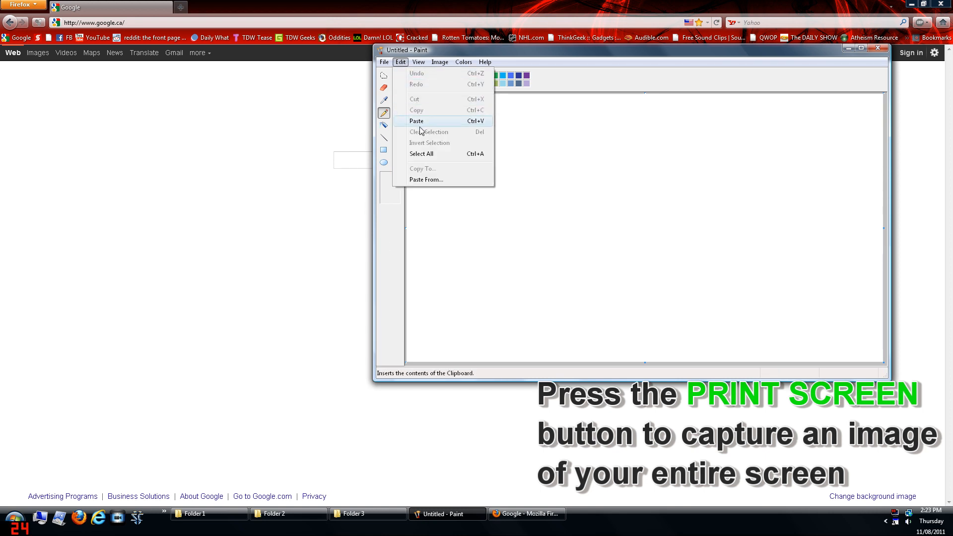
left_click(416, 122)
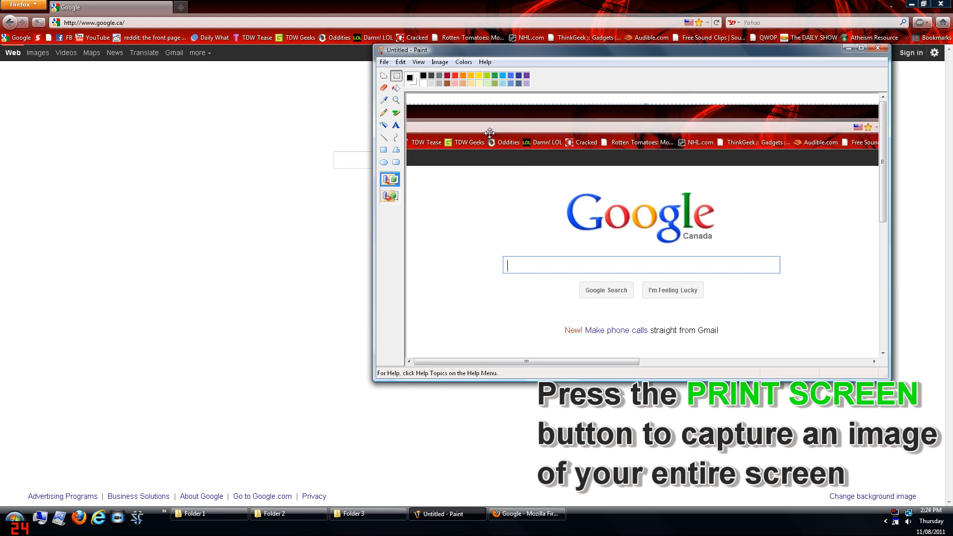
mouse_move(573, 198)
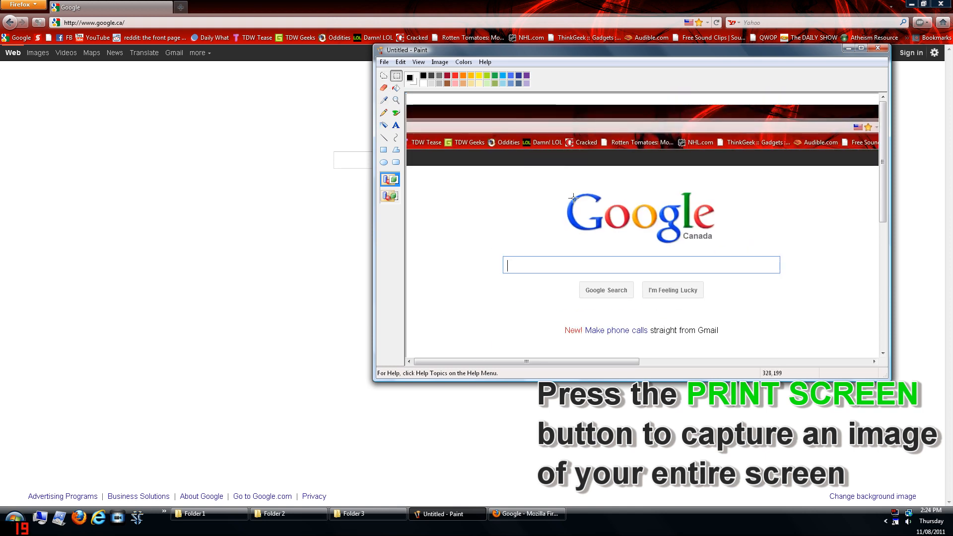
mouse_move(541, 214)
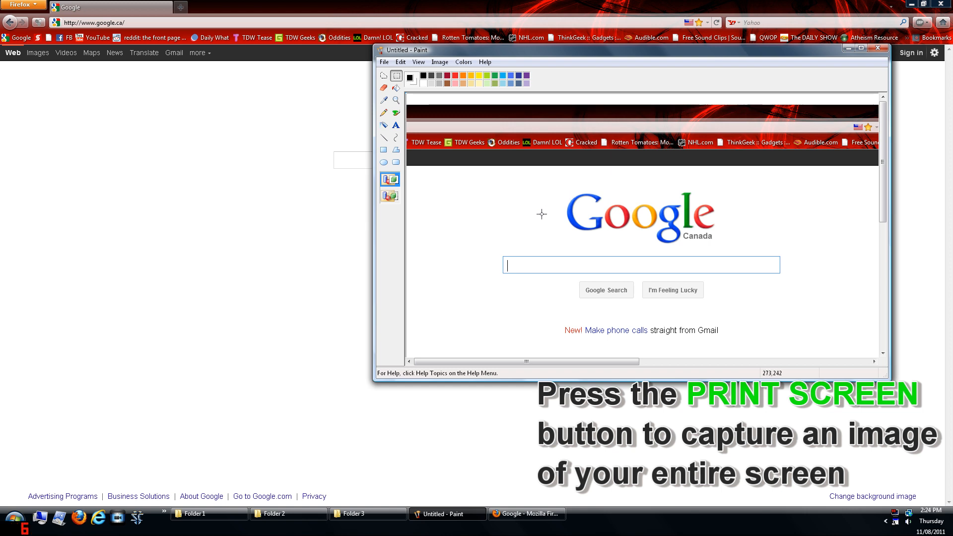
mouse_move(530, 260)
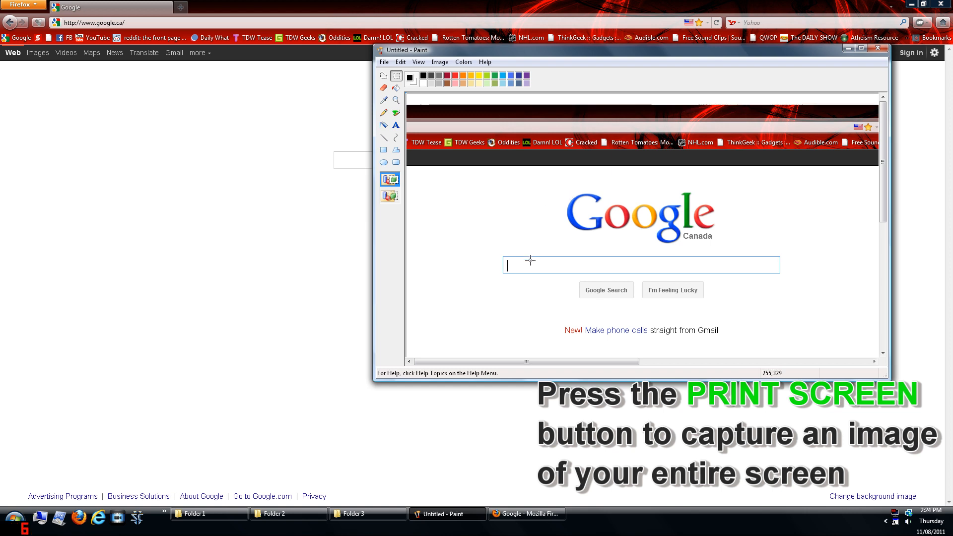
mouse_move(467, 274)
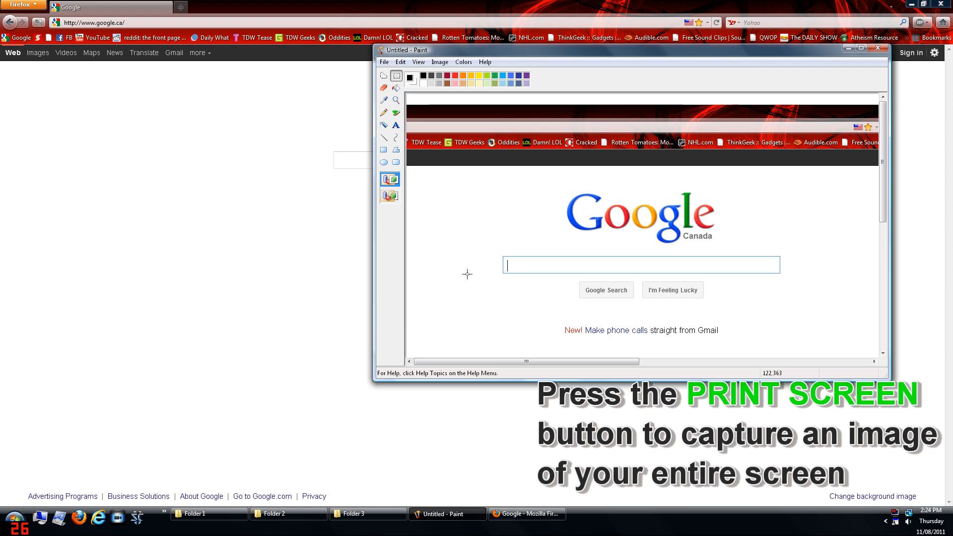
mouse_move(501, 232)
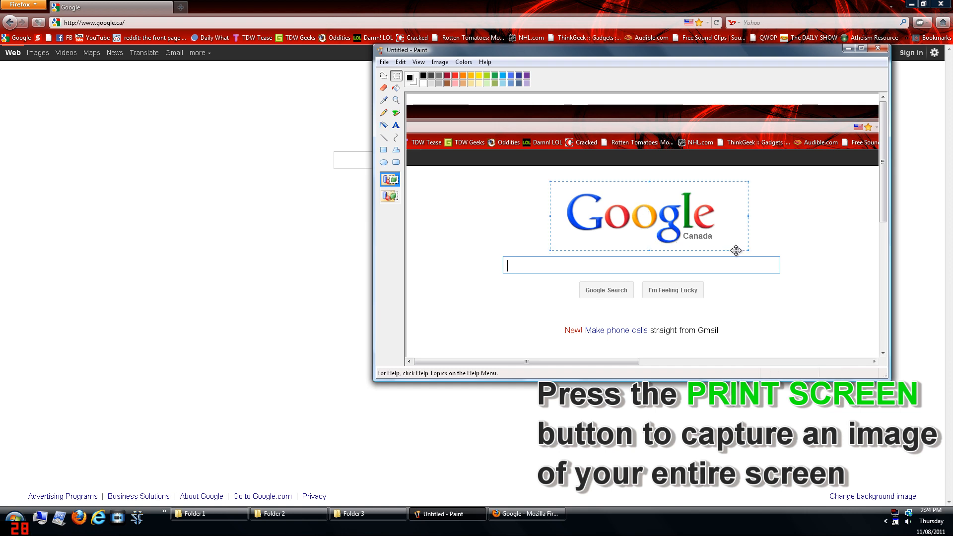
Step: Dismiss the save prompt for the untitled image and bring the blank Paint drawing to the front
left_click(400, 61)
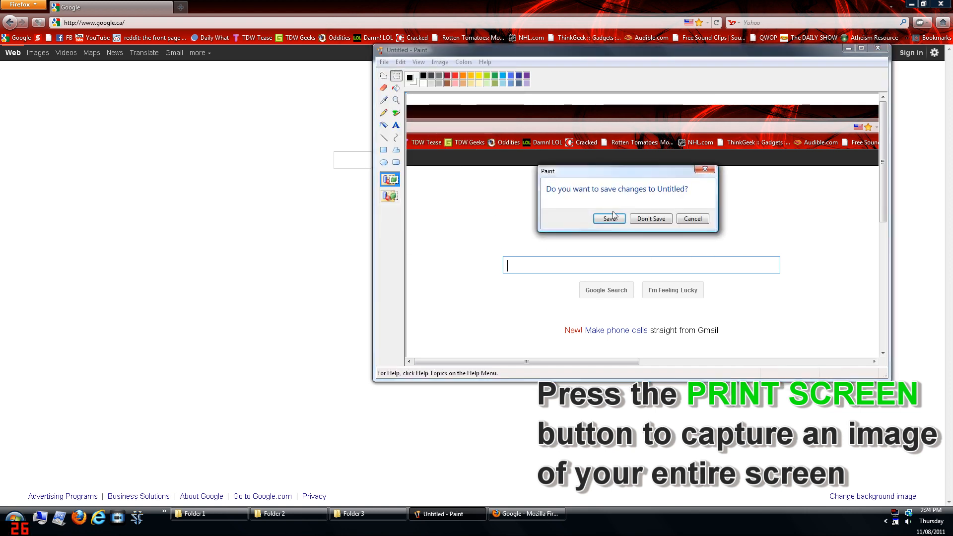
left_click(400, 62)
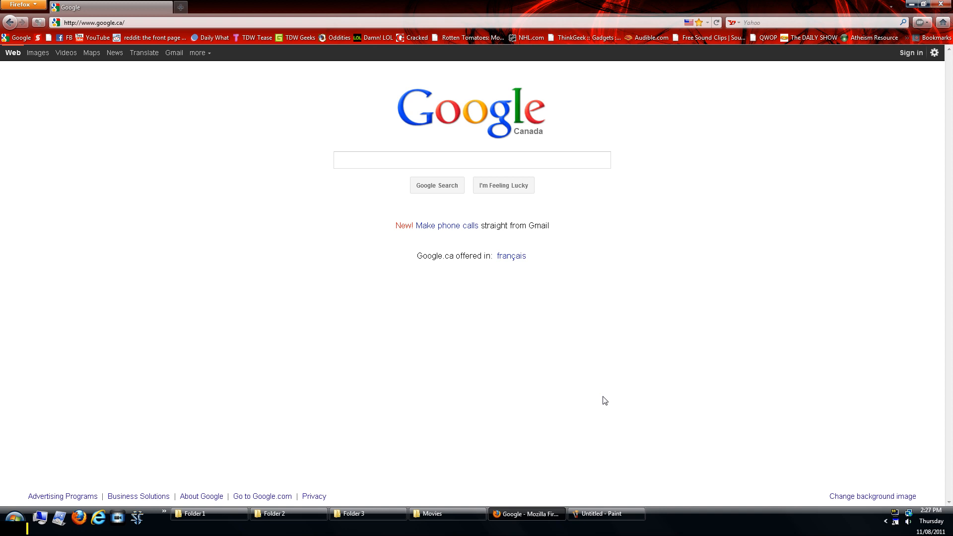
mouse_move(325, 332)
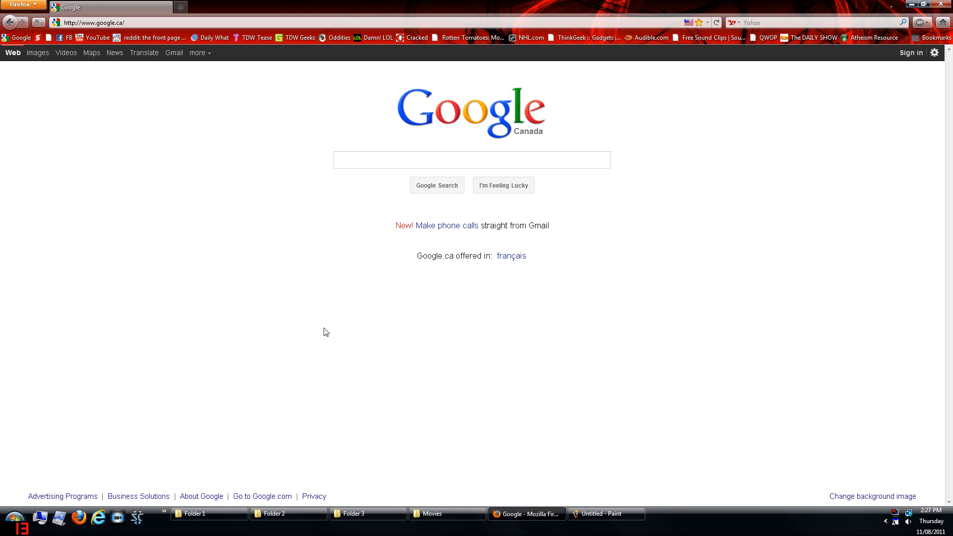
mouse_move(657, 234)
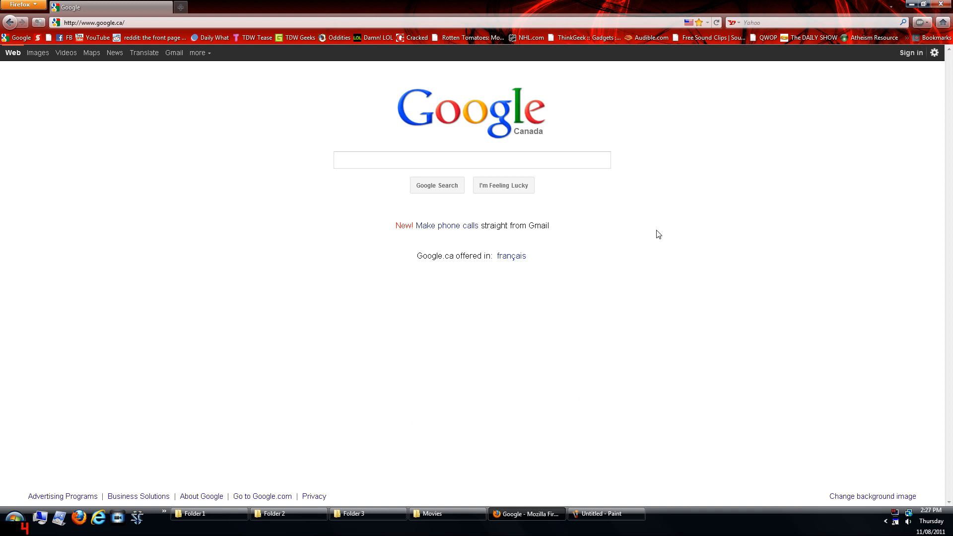
left_click(604, 513)
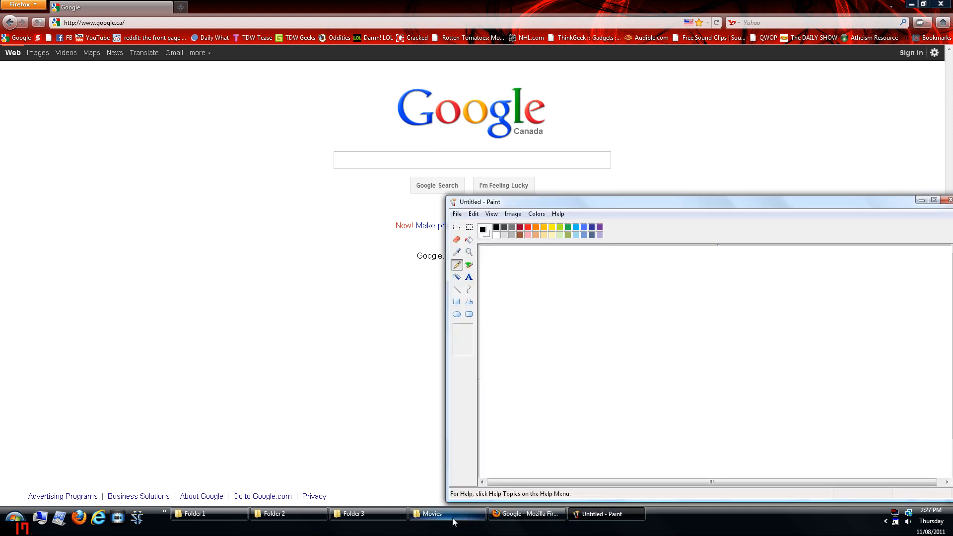
Step: Restore the Folder 1, 2 and 3 windows from the taskbar, close the Movies folder, and switch to Folder 3
left_click(209, 514)
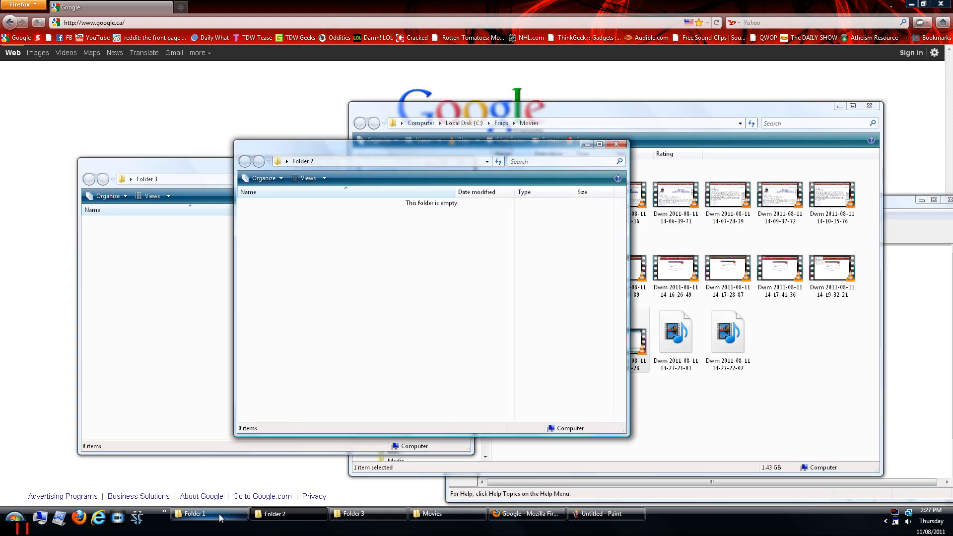
left_click(194, 513)
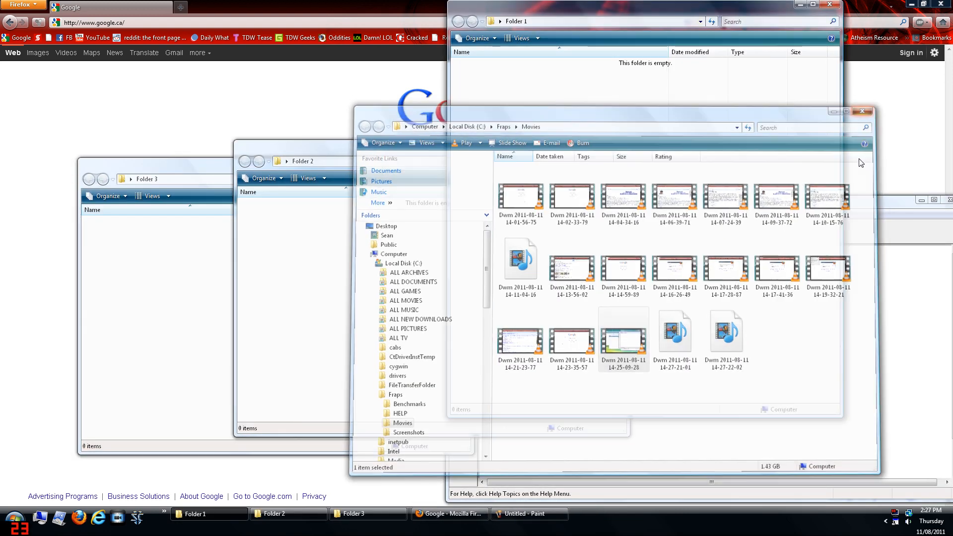
left_click(861, 110)
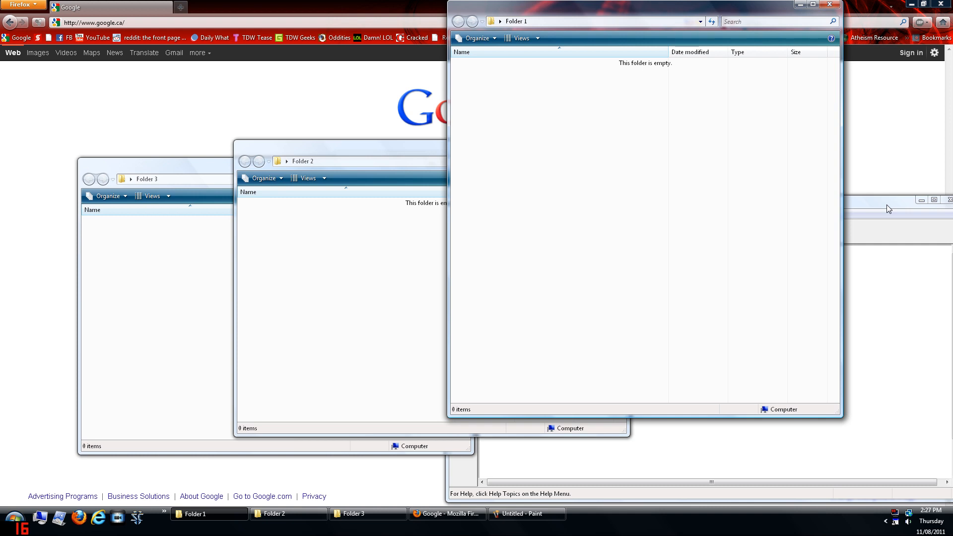
left_click(527, 513)
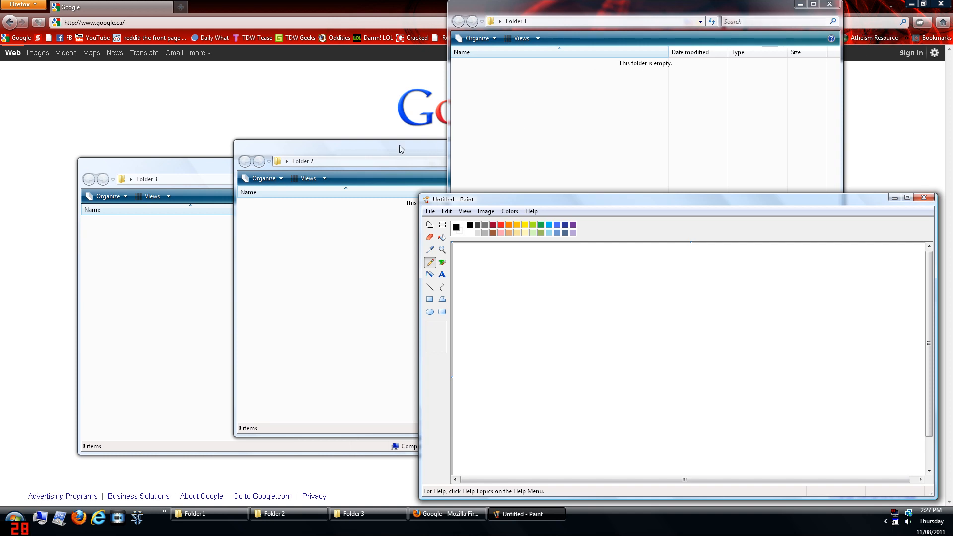
key("alt+F4")
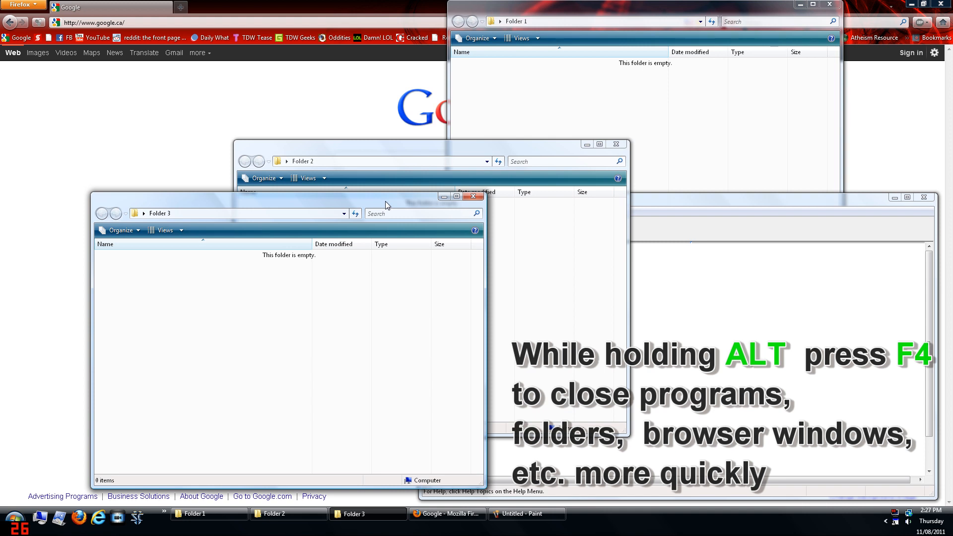
Step: Close Folder 3, Folder 2, Paint, Firefox and the remaining folders with Alt+F4, leaving the desktop
key("alt+f4")
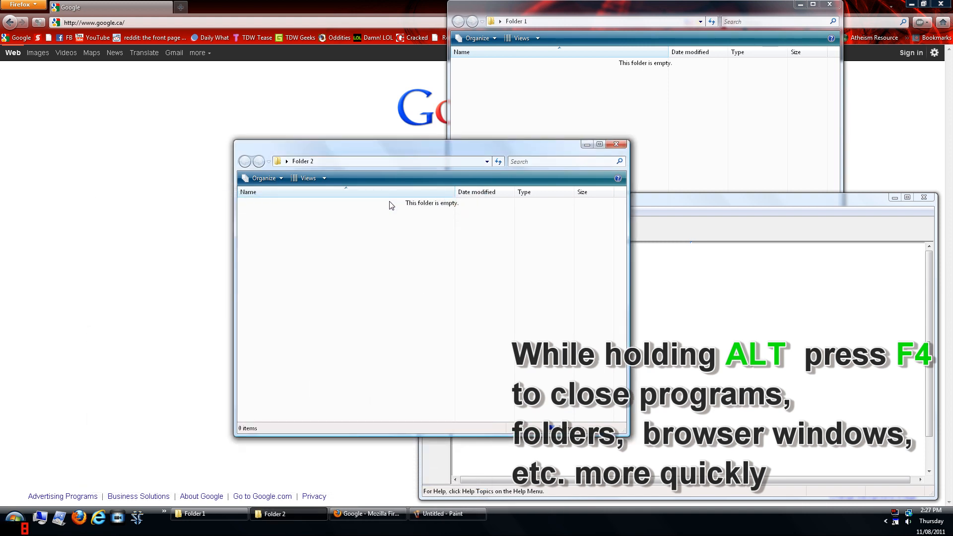
mouse_move(374, 303)
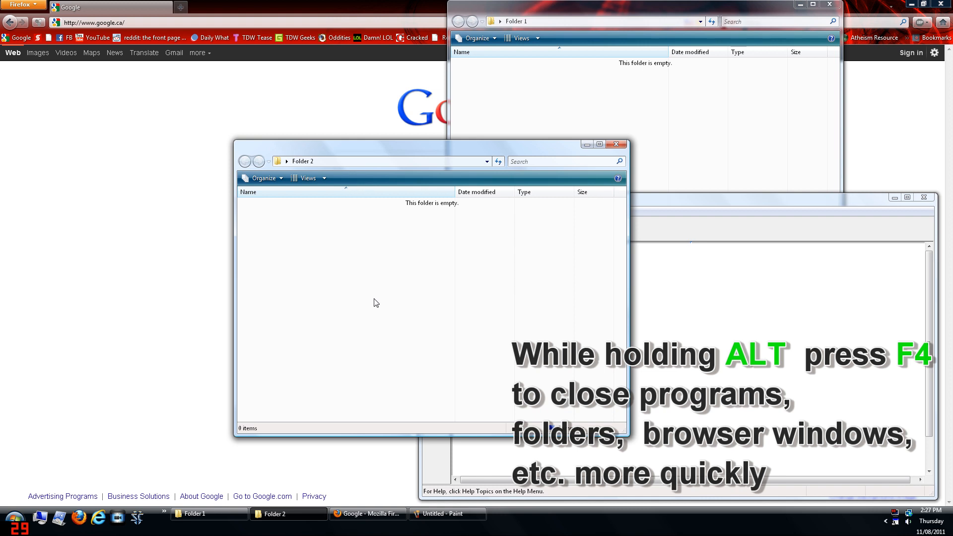
key("alt+f4")
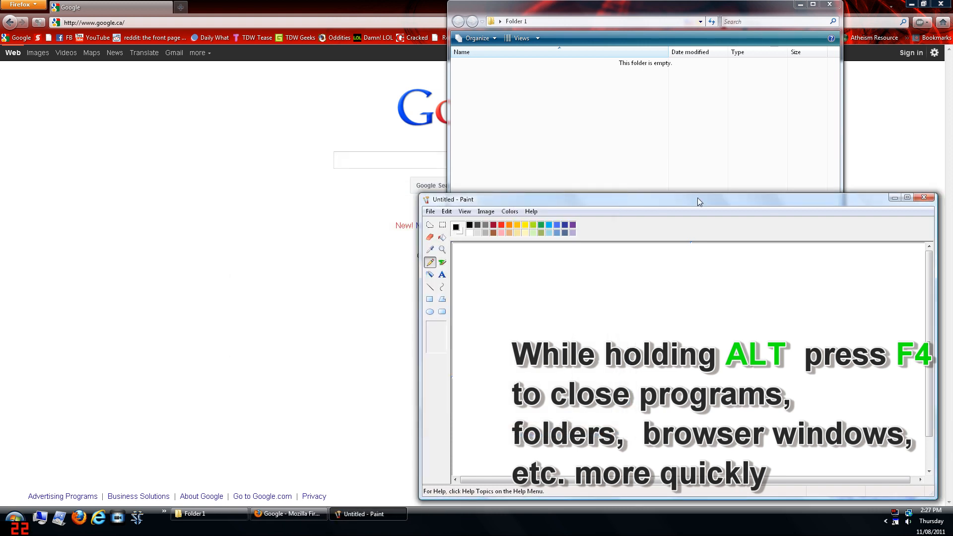
mouse_move(540, 211)
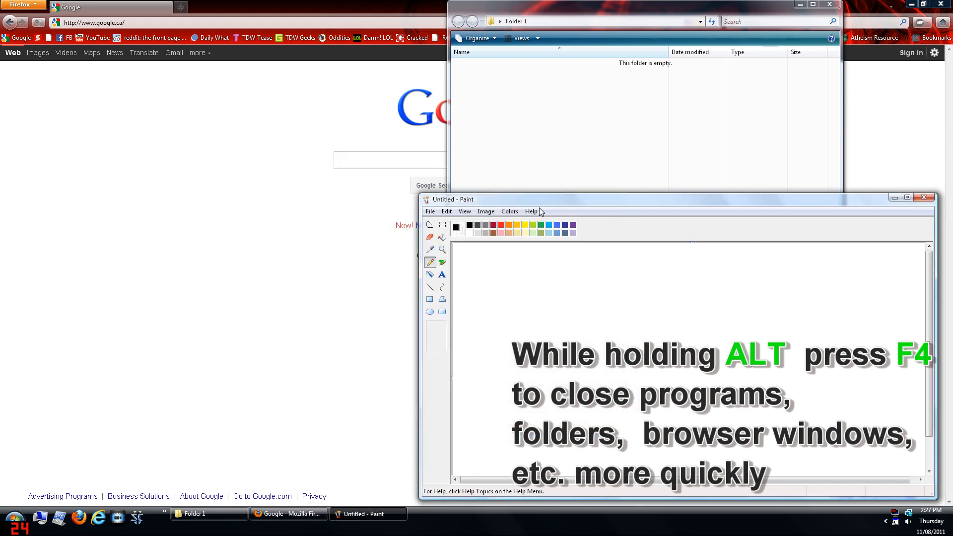
mouse_move(924, 198)
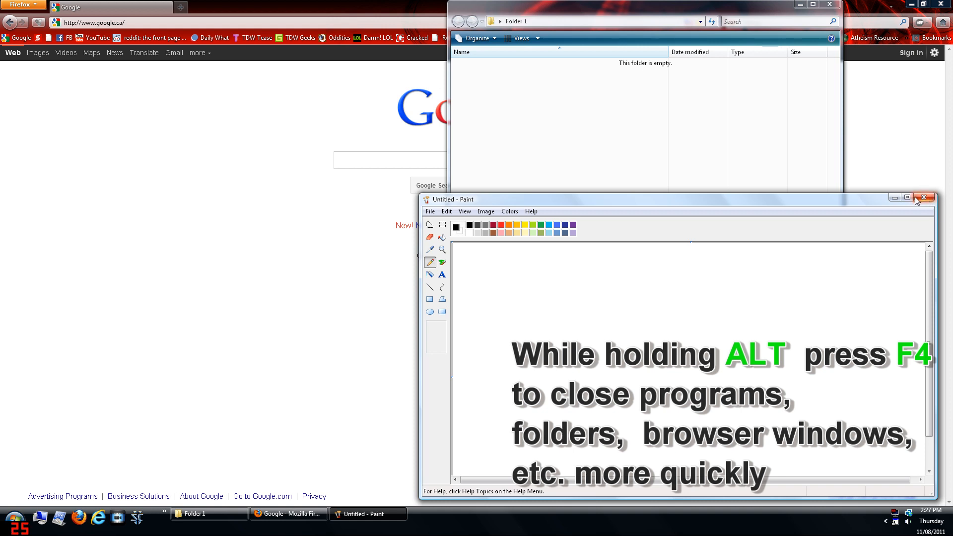
mouse_move(615, 255)
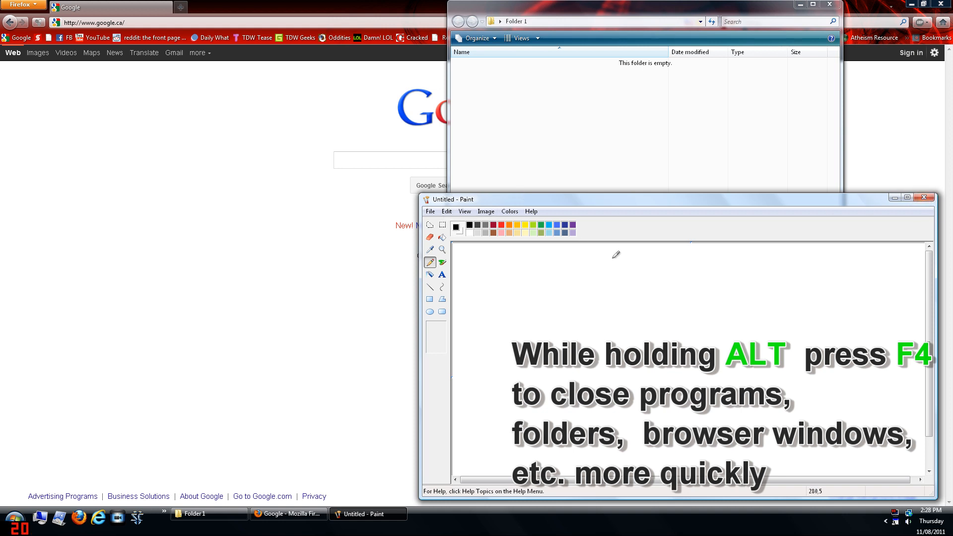
key("alt+f4")
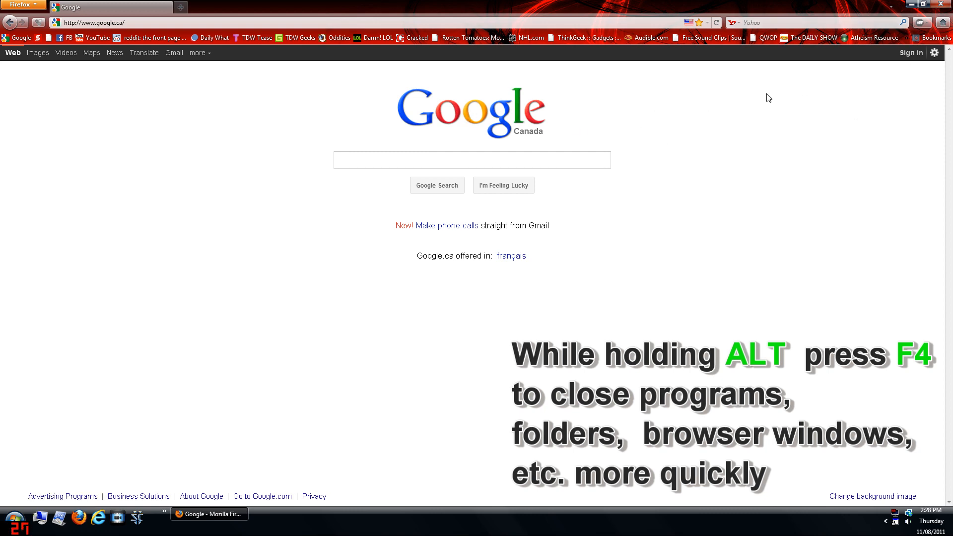
key("alt+F4")
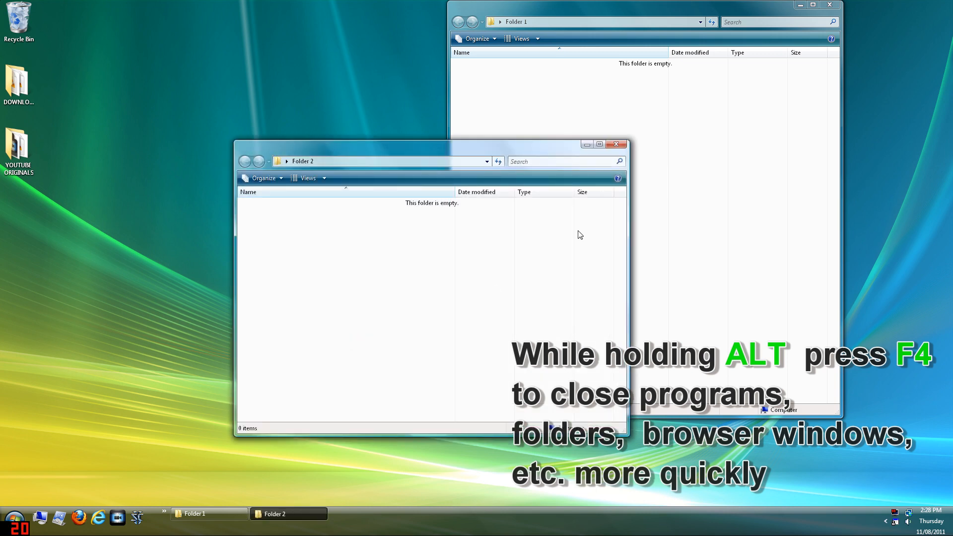
key("alt+F4")
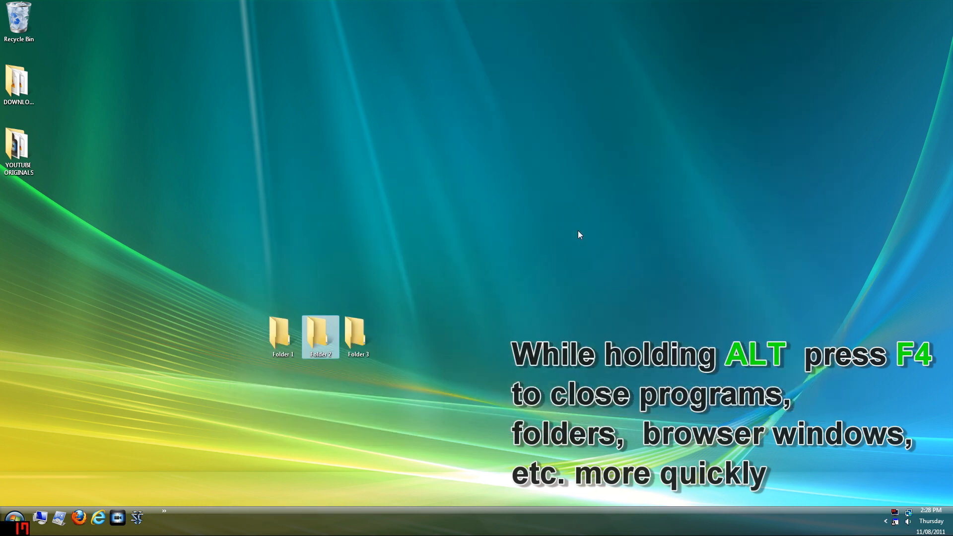
mouse_move(495, 450)
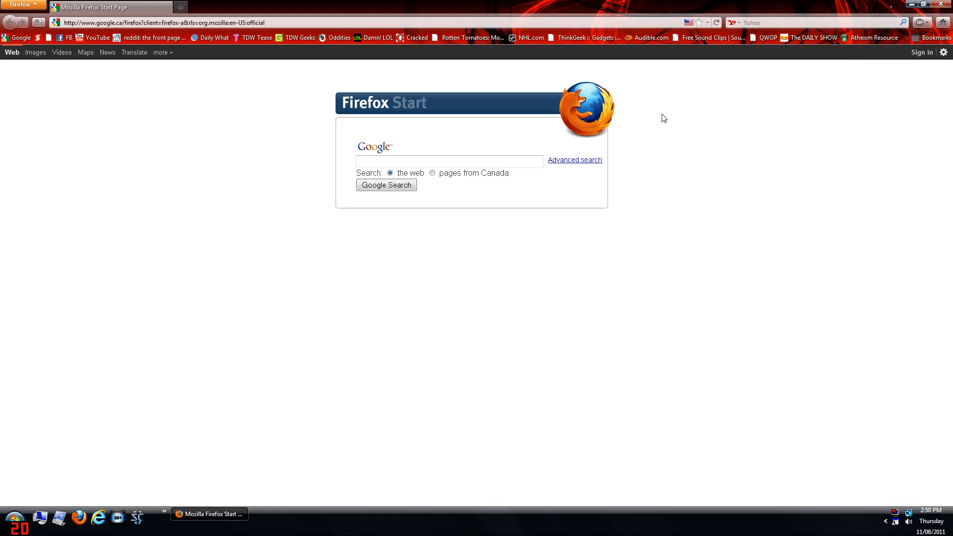
mouse_move(729, 138)
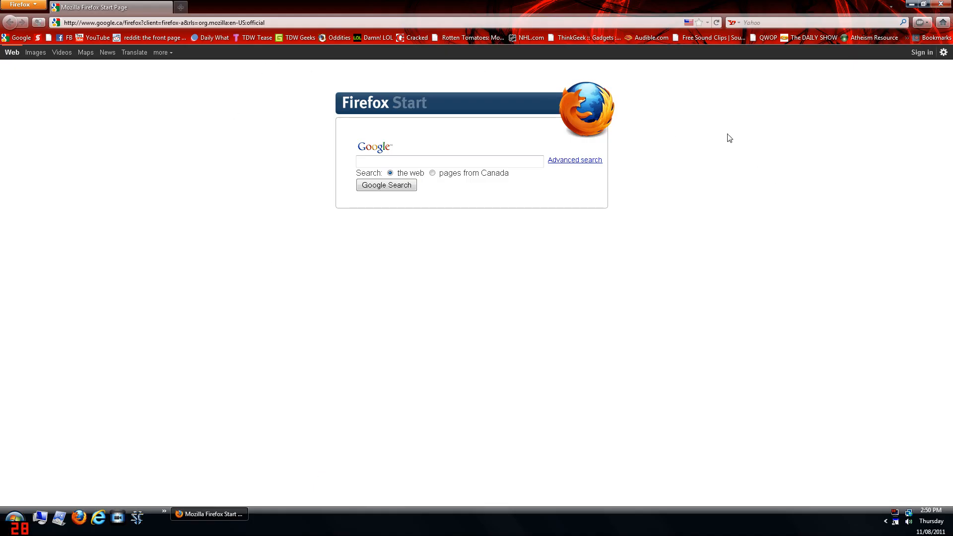
mouse_move(245, 145)
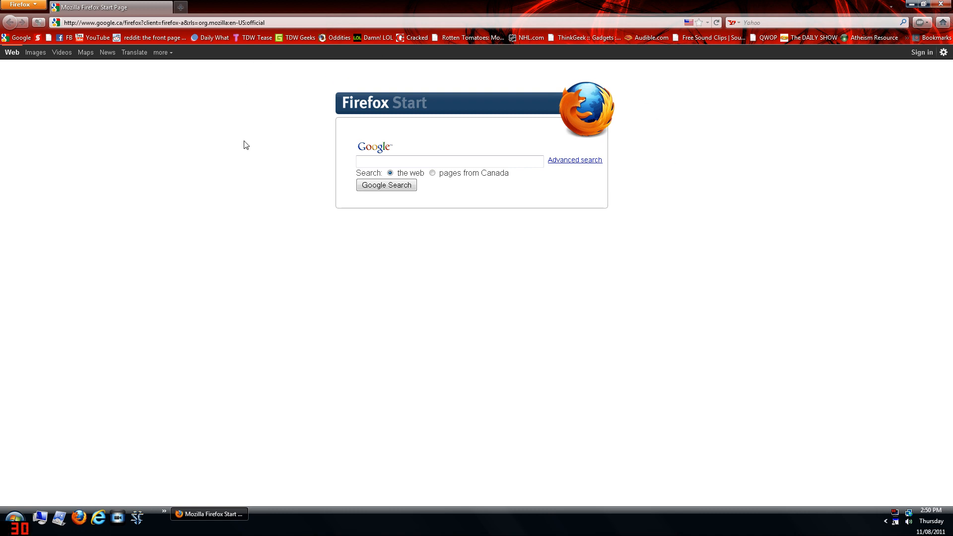
mouse_move(635, 134)
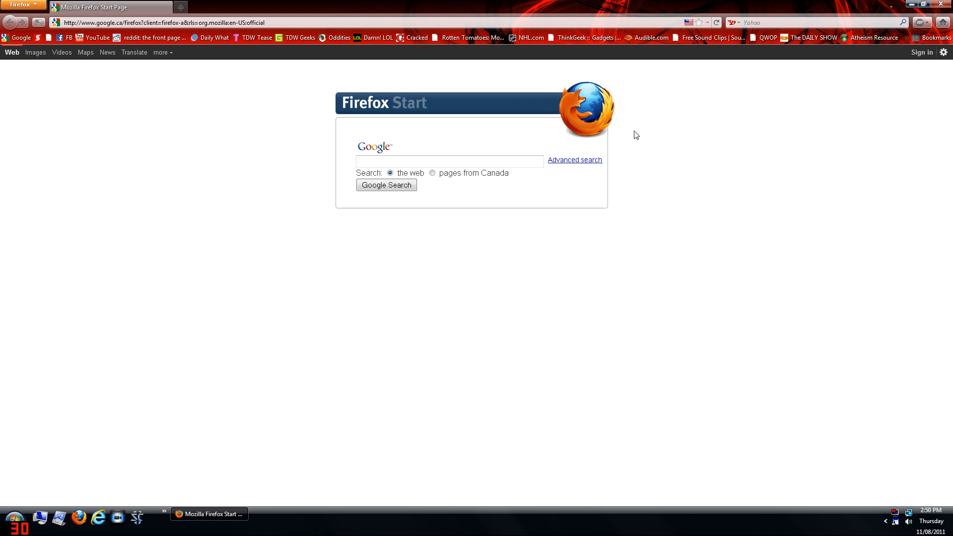
mouse_move(623, 295)
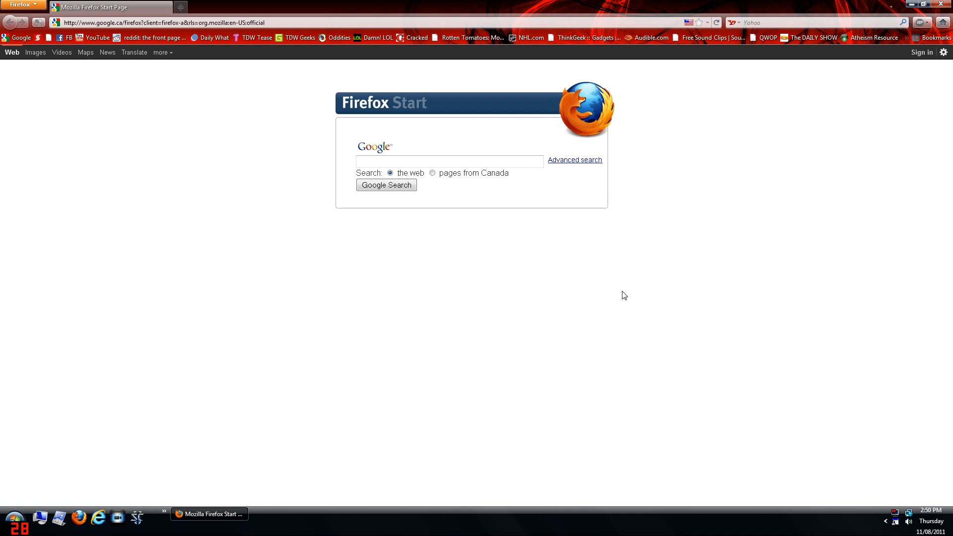
mouse_move(435, 325)
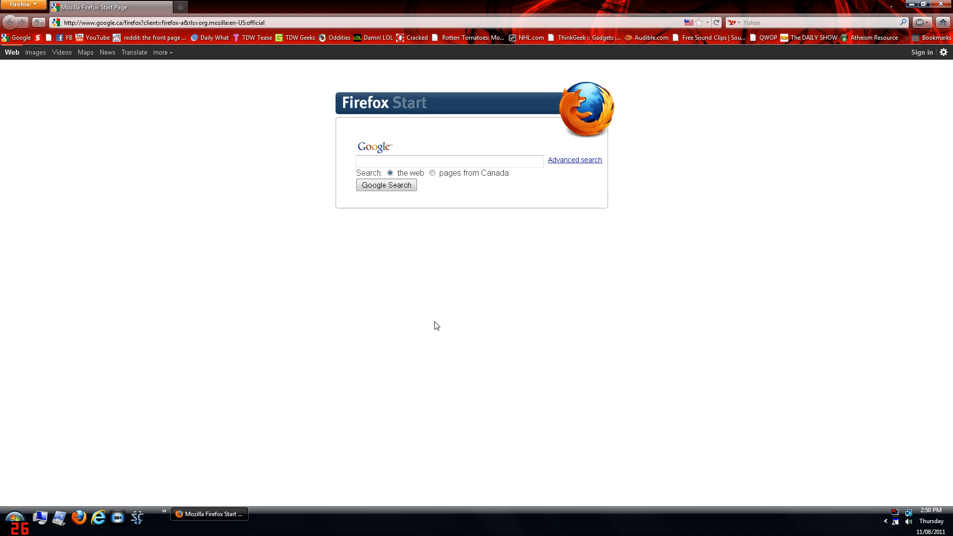
mouse_move(294, 74)
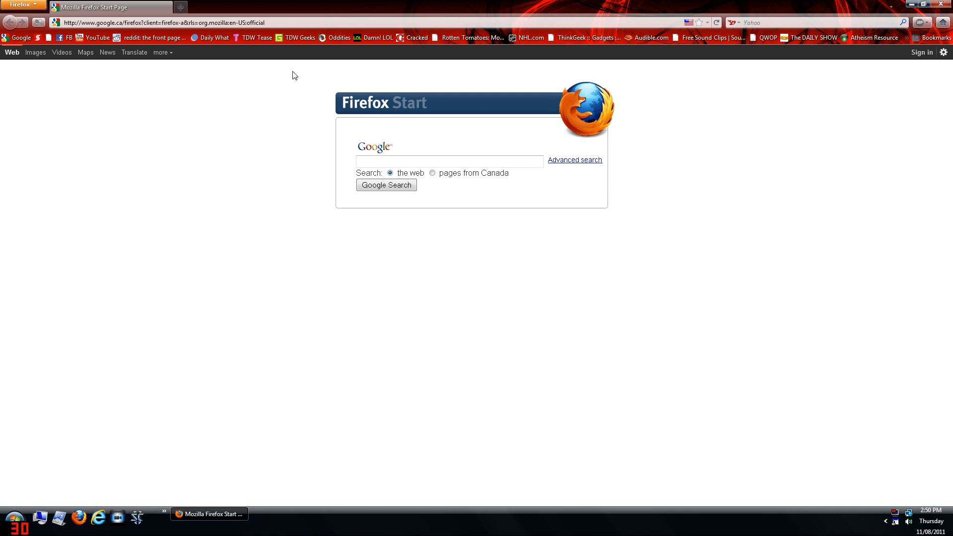
mouse_move(232, 236)
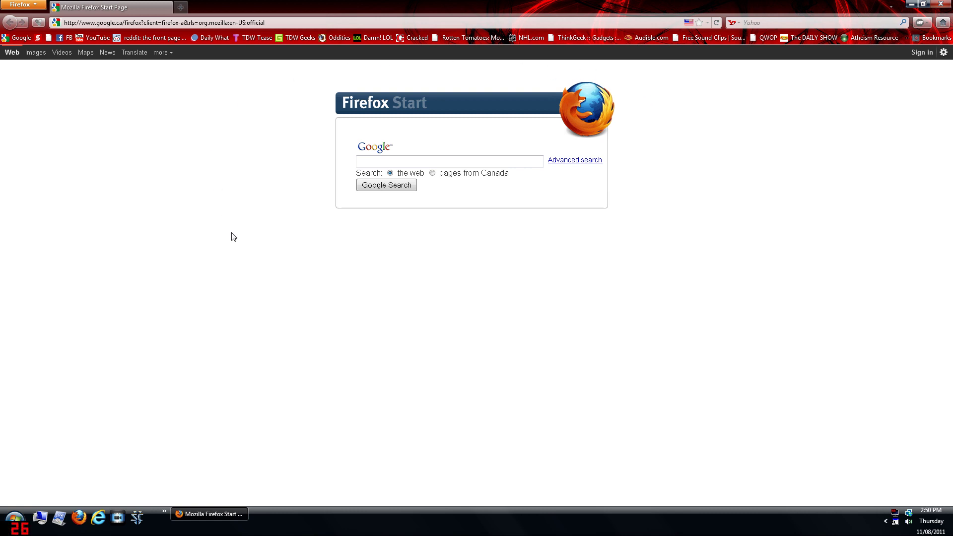